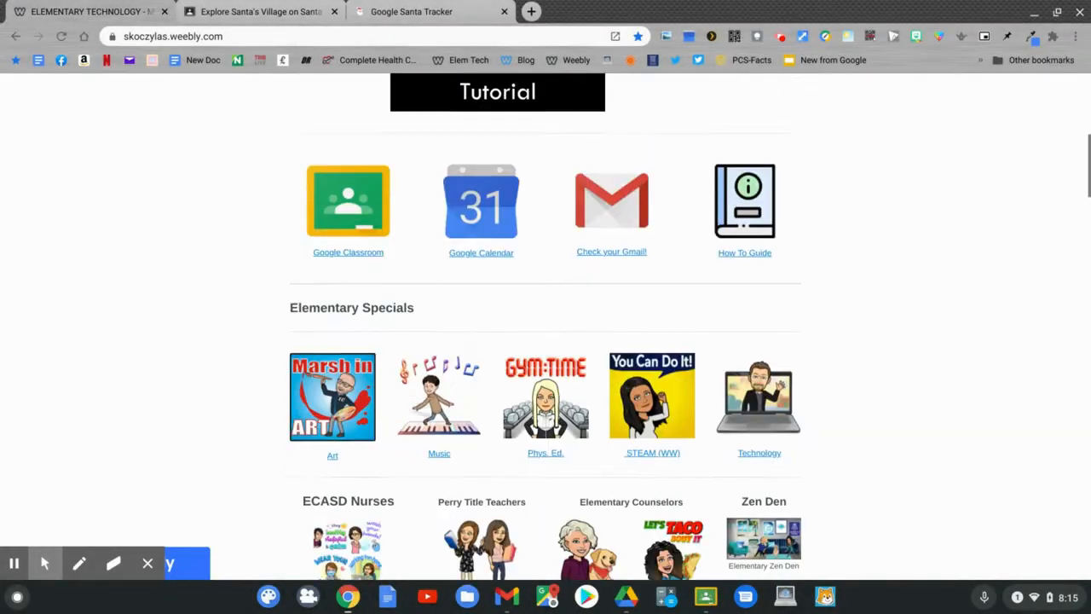
Scroll down the Online Elementary Tech site and open the Kindergarten Computer Programming assignment
{"action": "scroll", "scroll_direction": "down", "scroll_amount": 3}
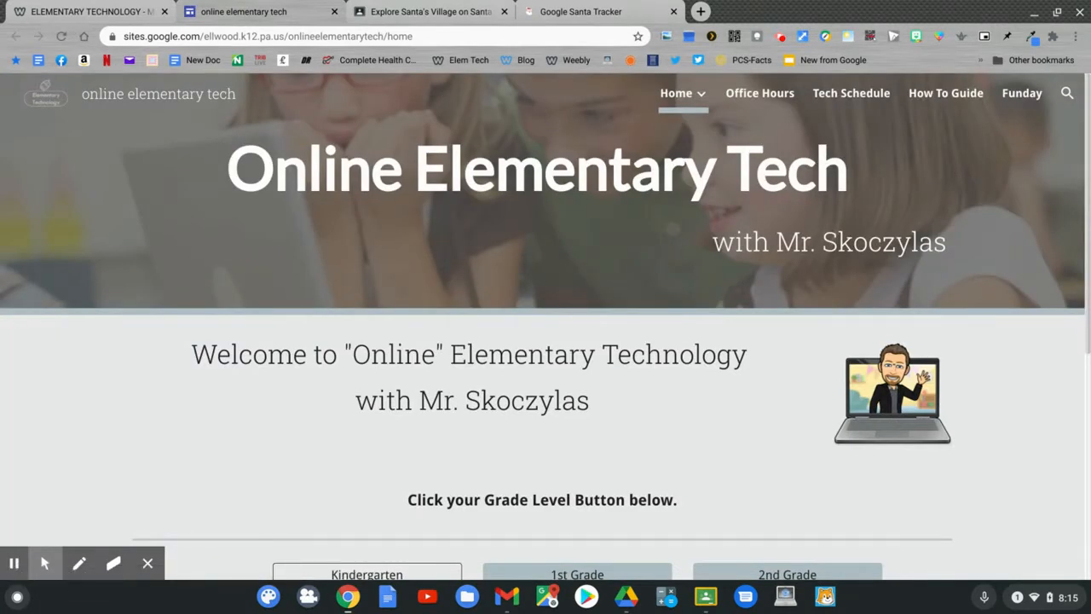
{"action": "scroll", "scroll_direction": "down", "scroll_amount": 3}
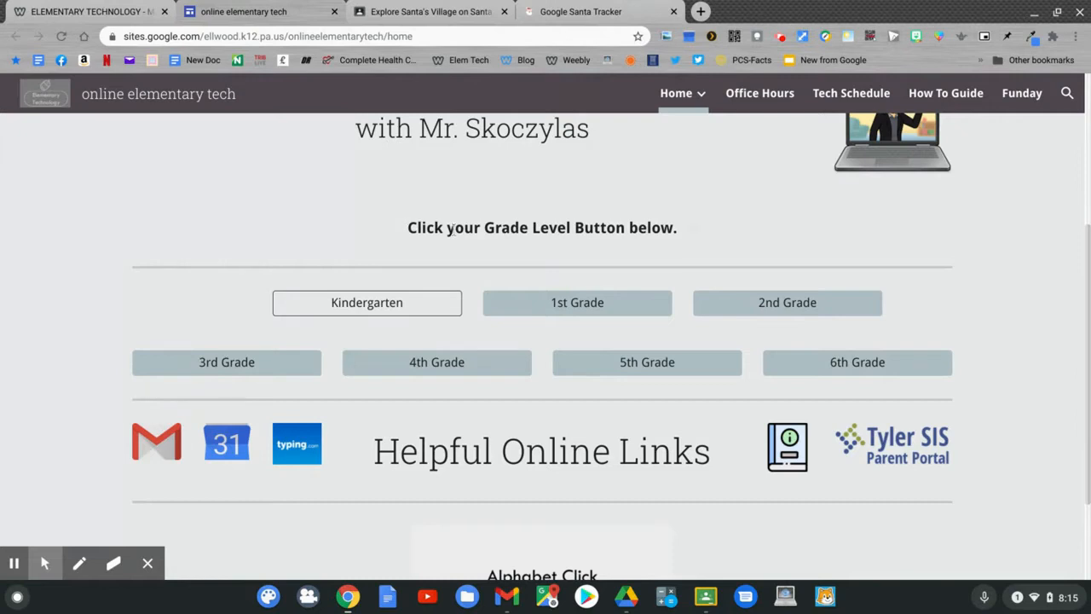
{"action": "mouse_move", "coordinate": [366, 302]}
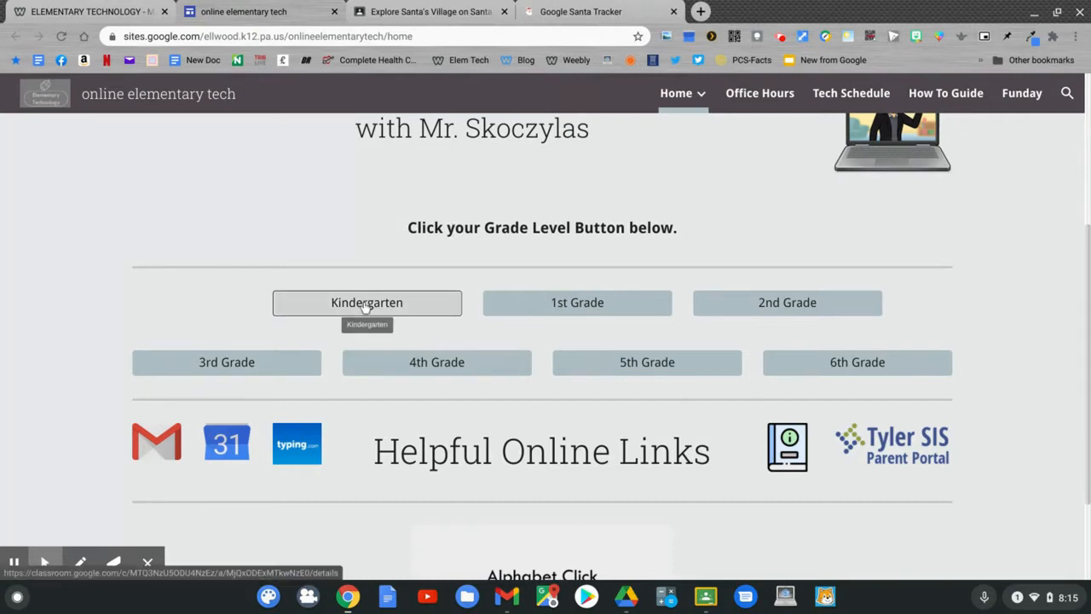
{"action": "left_click", "coordinate": [367, 303]}
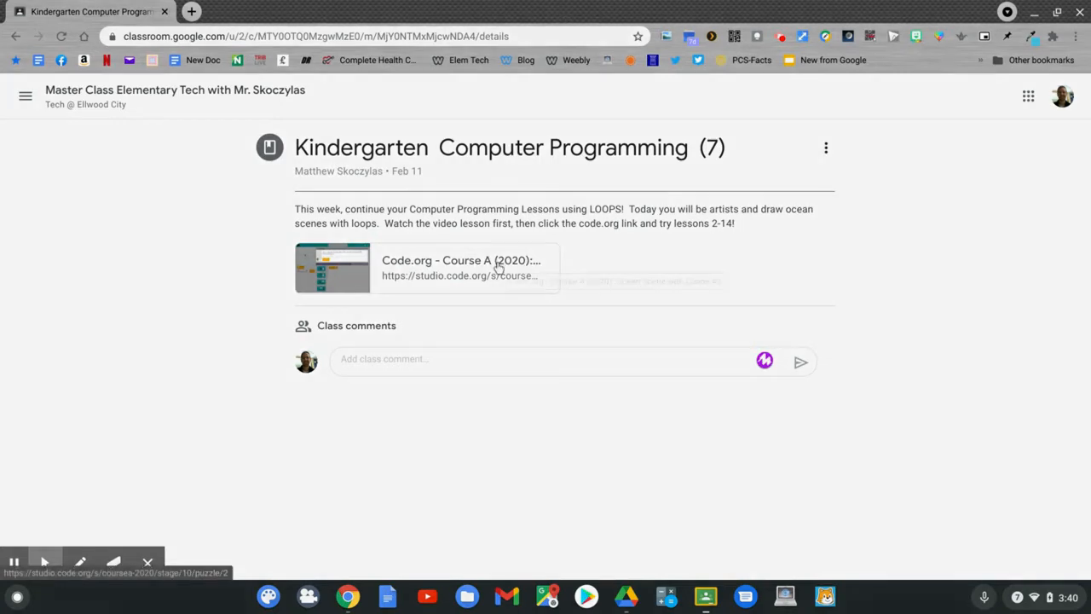
{"action": "left_click", "coordinate": [460, 268]}
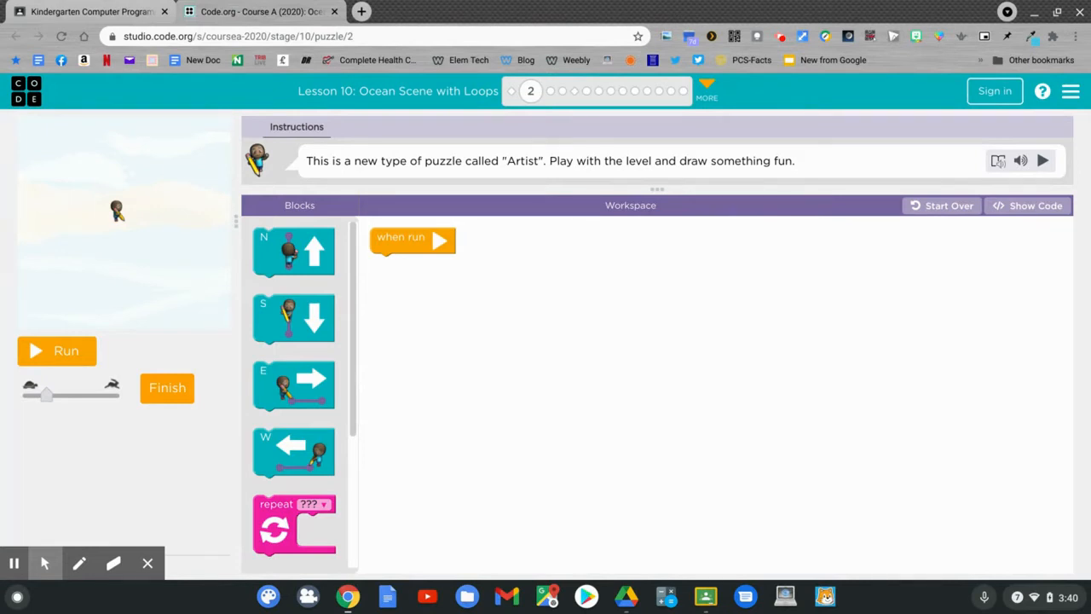
{"action": "mouse_move", "coordinate": [321, 364]}
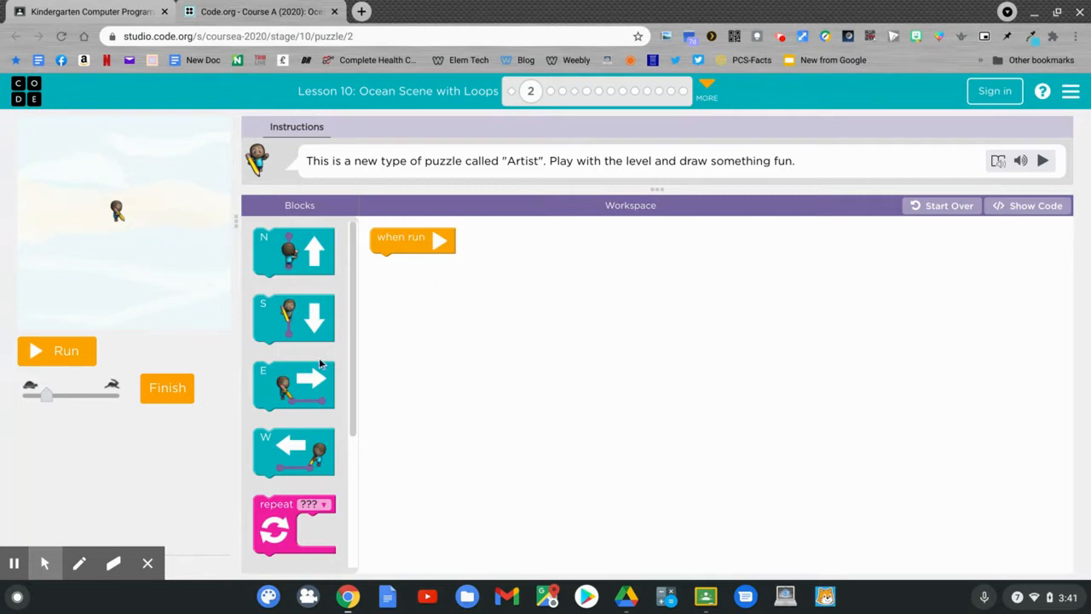
Build and run the east, north, west, north program, then finish puzzle 2 and continue
{"action": "left_click_drag", "start_coordinate": [294, 385], "coordinate": [411, 273]}
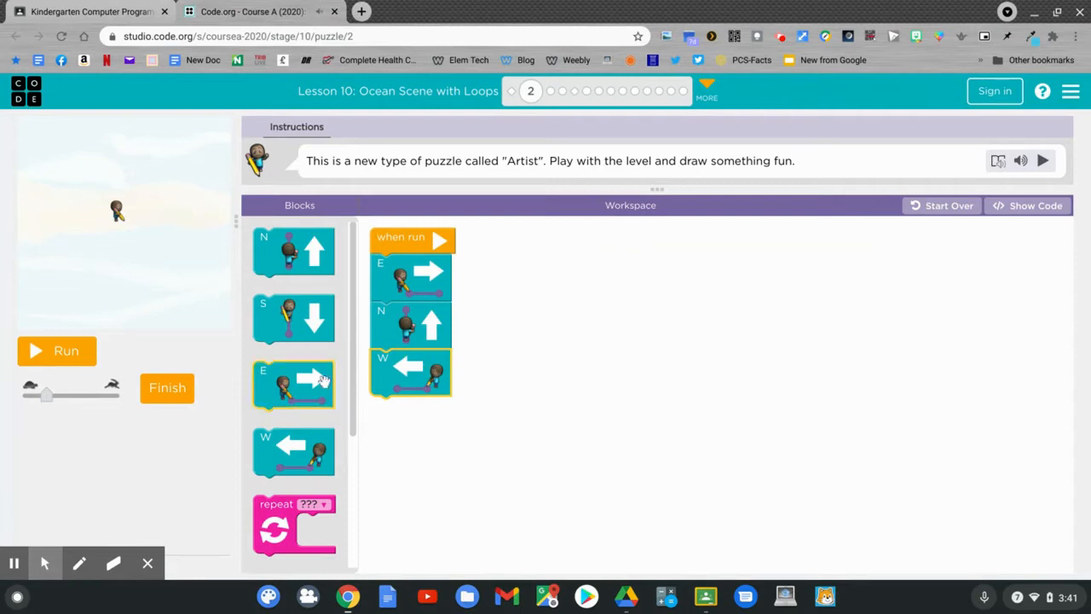
{"action": "left_click_drag", "start_coordinate": [293, 250], "coordinate": [412, 420]}
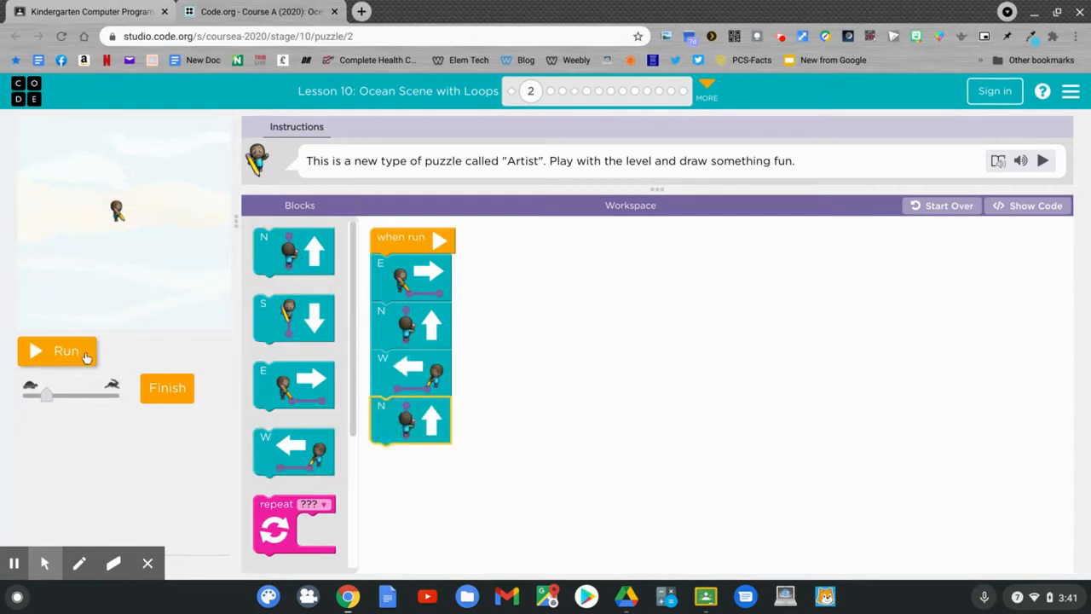
{"action": "left_click", "coordinate": [57, 351]}
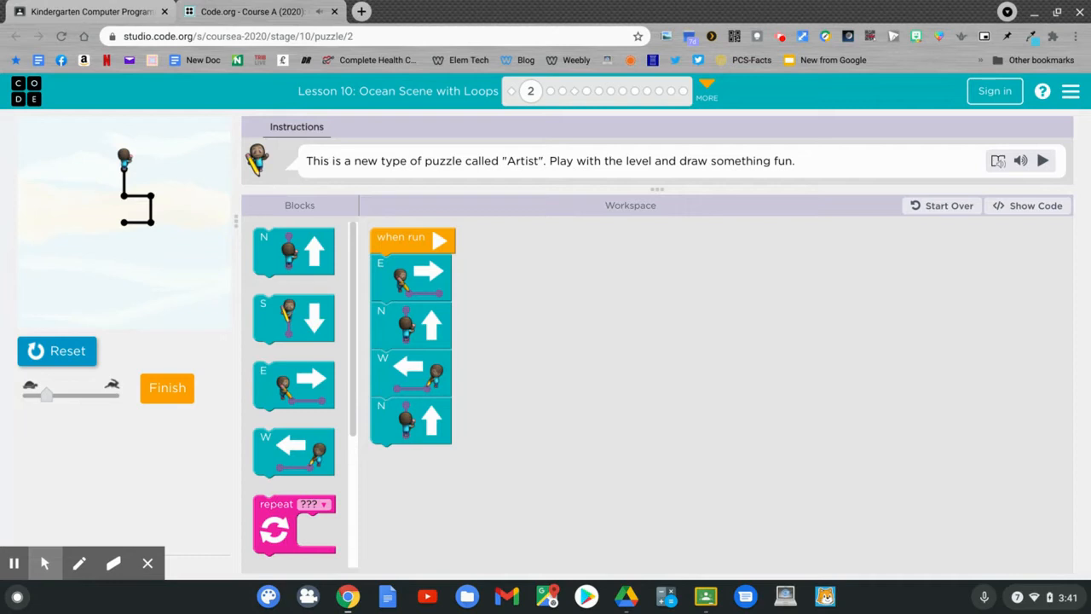
{"action": "mouse_move", "coordinate": [114, 381]}
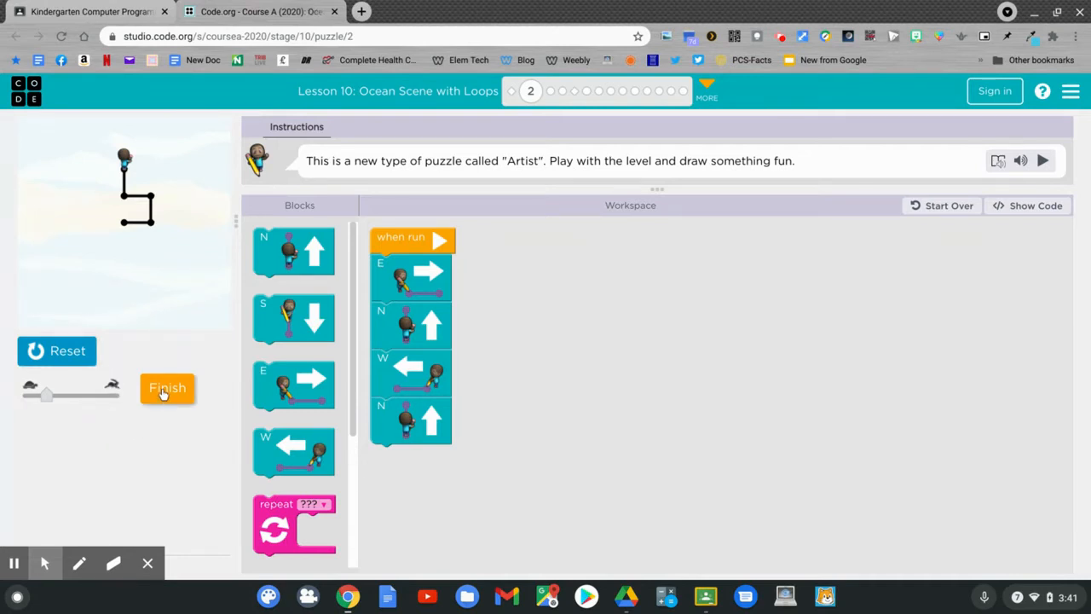
{"action": "left_click", "coordinate": [167, 388]}
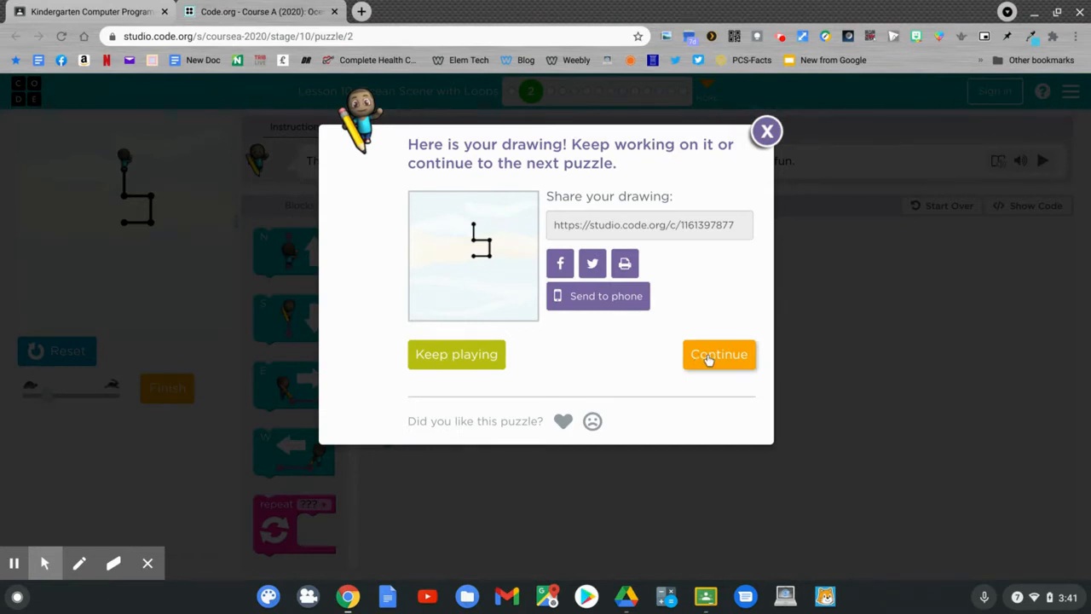
{"action": "left_click", "coordinate": [718, 353]}
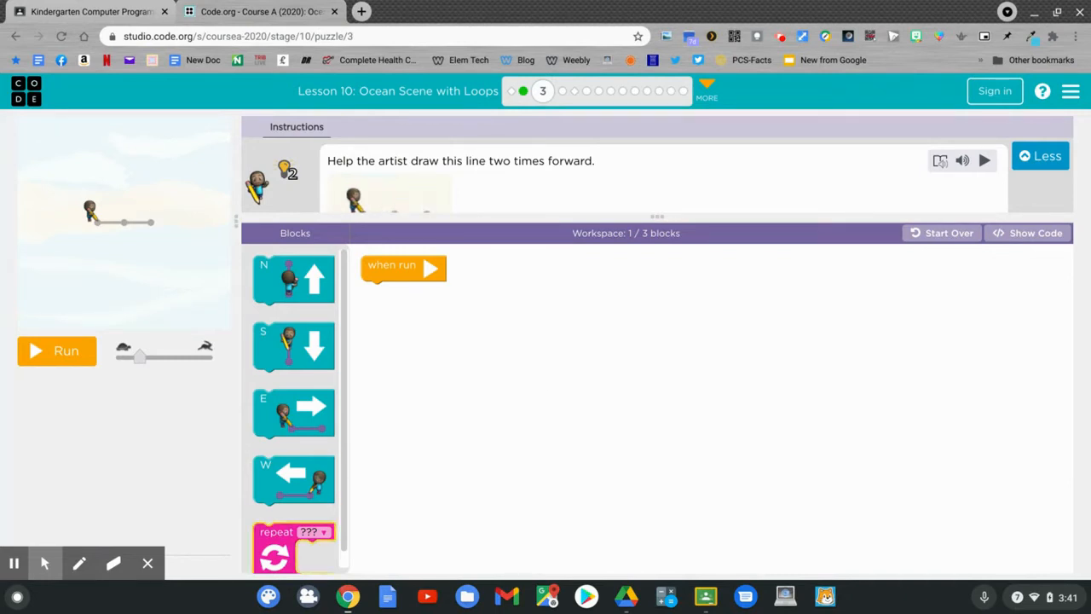
Solve puzzle 3 with a repeat-2 loop around one east move, then continue
{"action": "left_click_drag", "start_coordinate": [293, 545], "coordinate": [425, 468]}
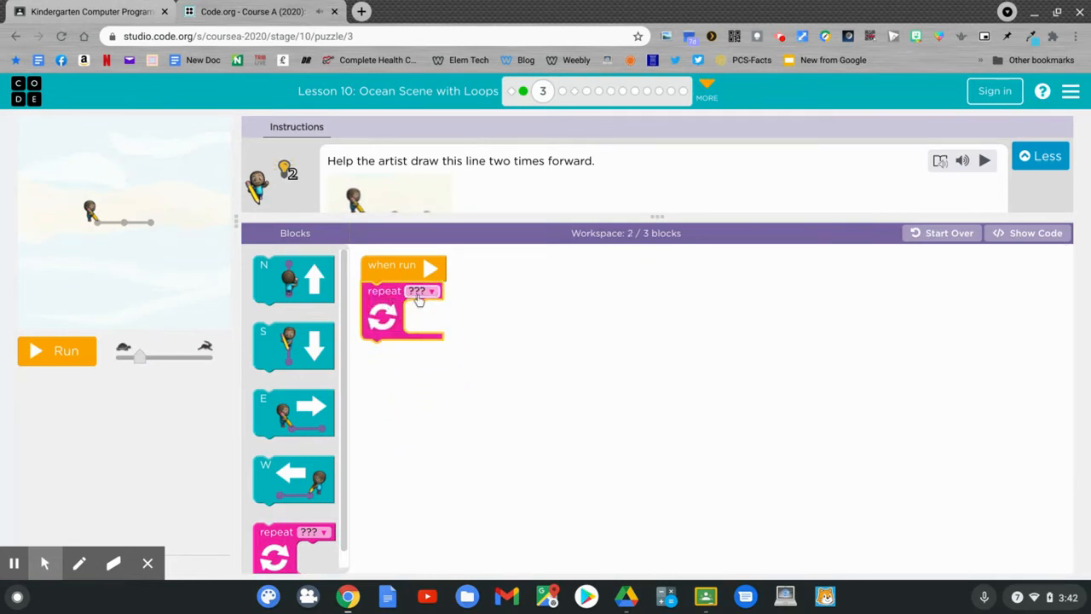
{"action": "left_click", "coordinate": [423, 291]}
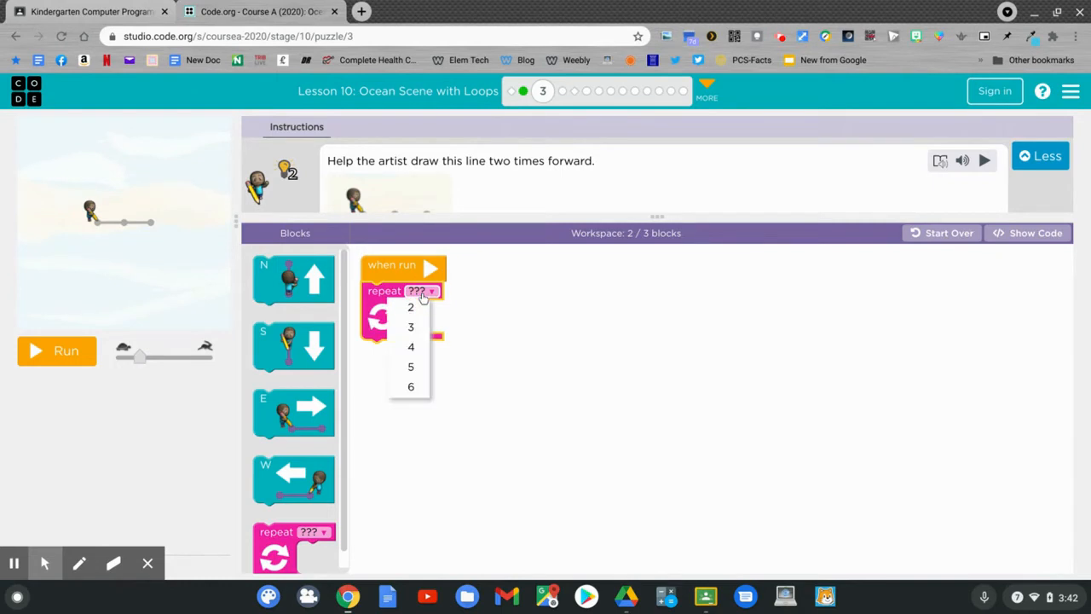
{"action": "left_click", "coordinate": [411, 306]}
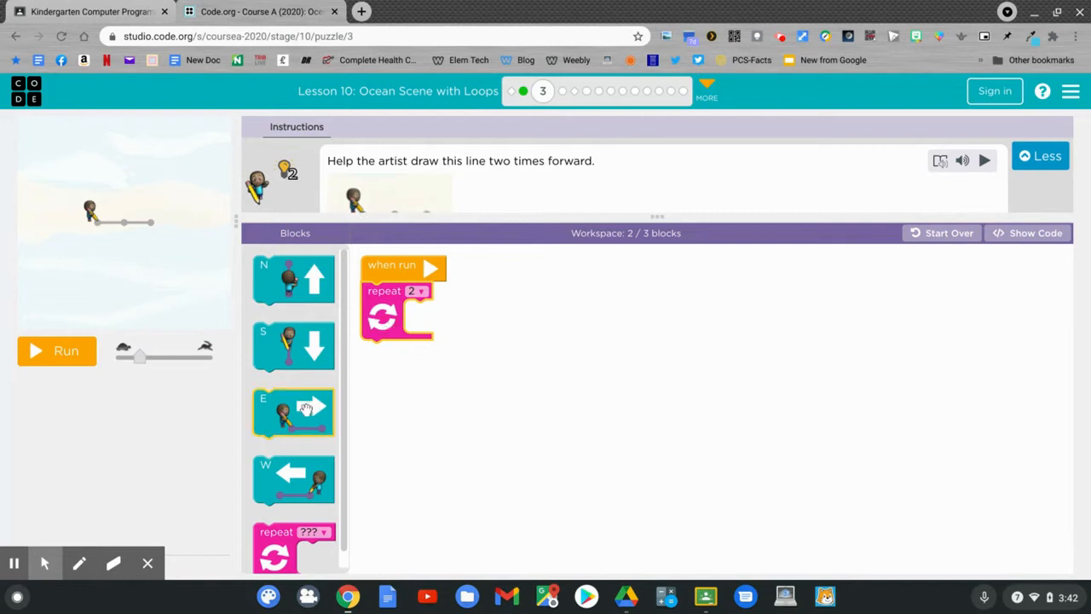
{"action": "left_click_drag", "start_coordinate": [293, 412], "coordinate": [450, 337]}
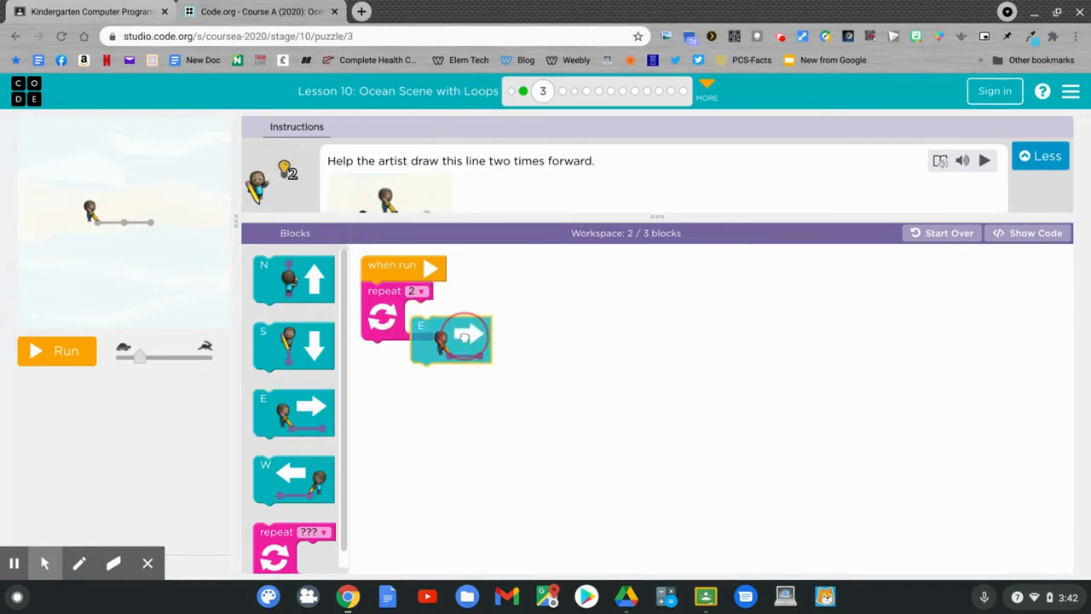
{"action": "left_click_drag", "start_coordinate": [450, 336], "coordinate": [430, 322]}
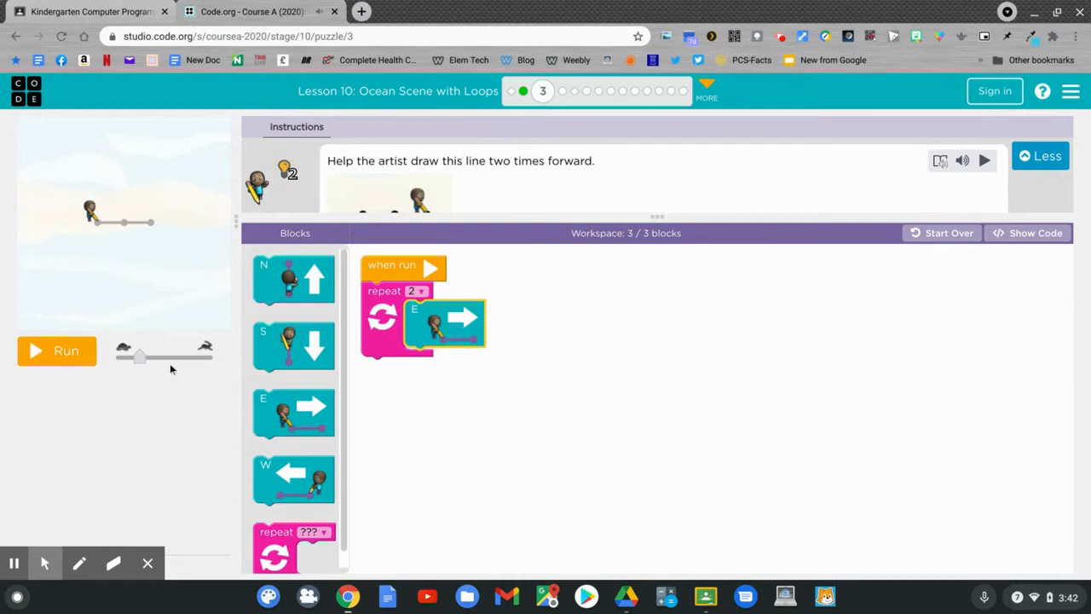
{"action": "left_click", "coordinate": [56, 350]}
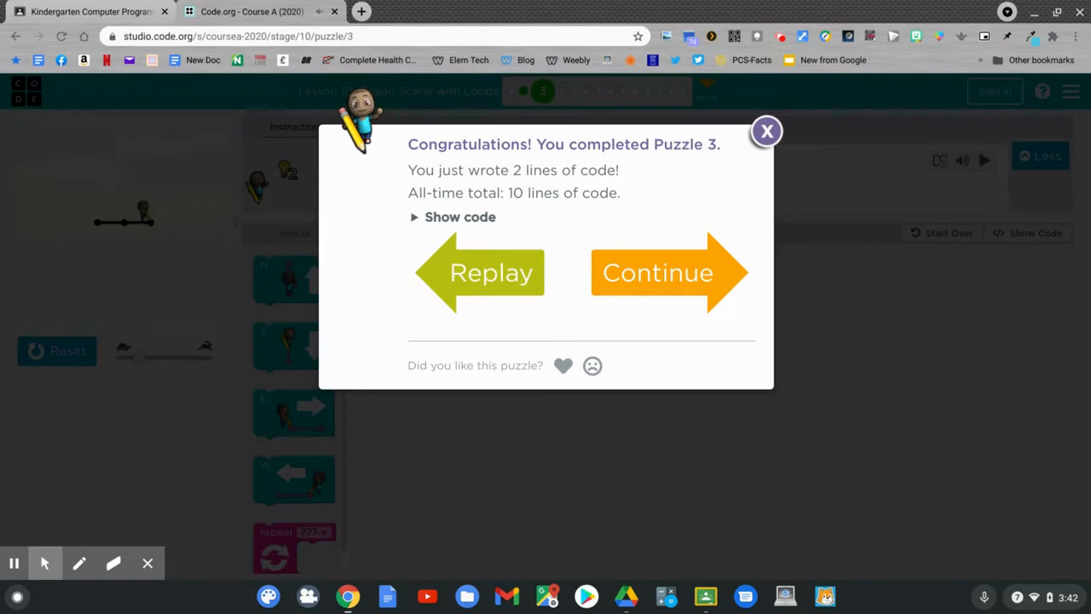
{"action": "left_click", "coordinate": [657, 272]}
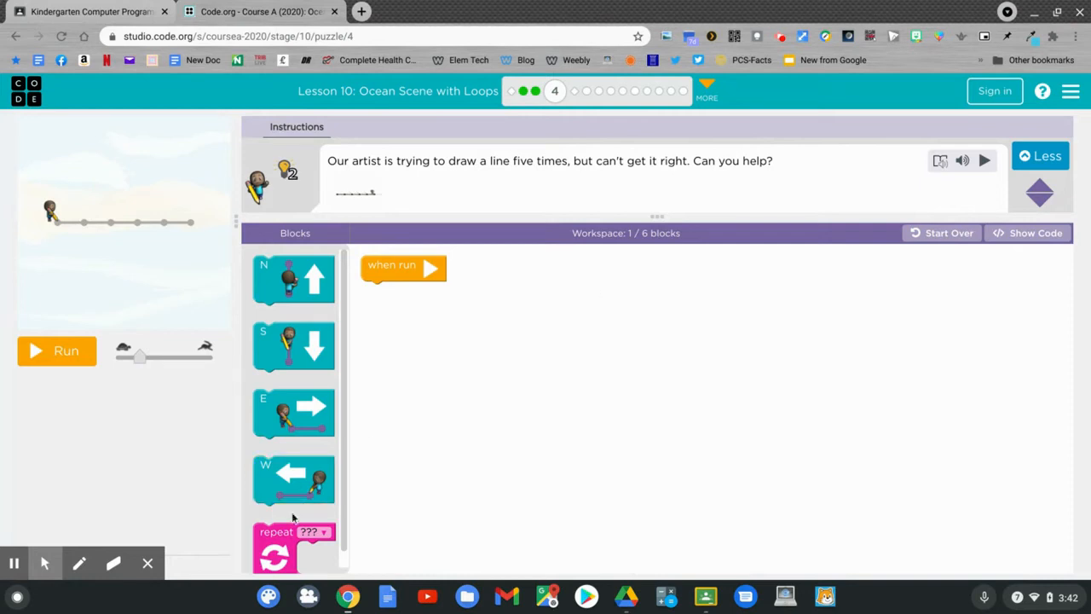
Attach a repeat loop under when run and set it to 5
{"action": "left_click_drag", "start_coordinate": [293, 531], "coordinate": [404, 499]}
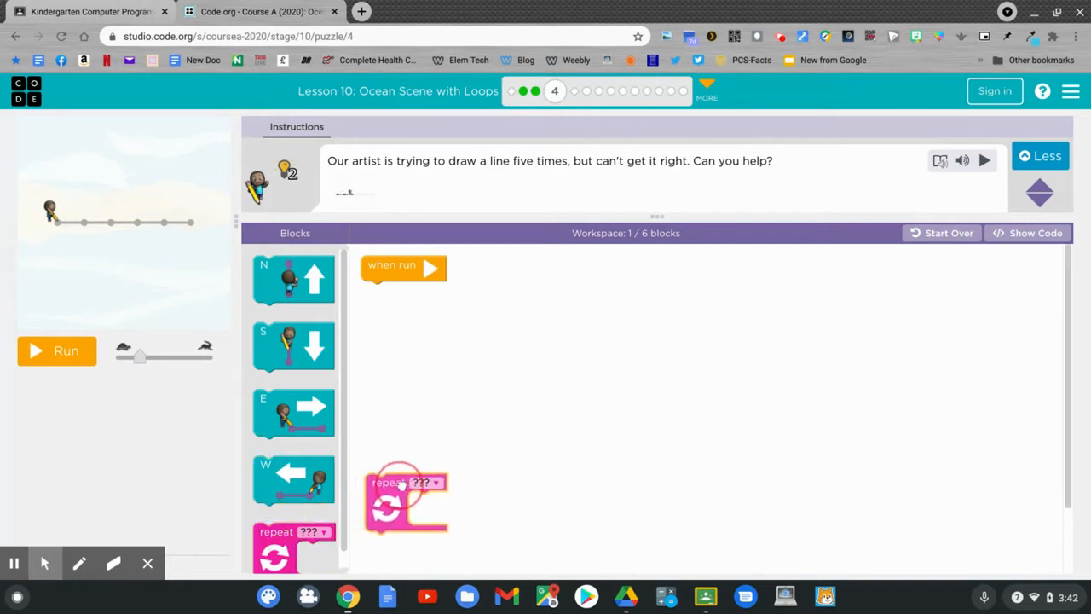
{"action": "left_click_drag", "start_coordinate": [406, 499], "coordinate": [403, 328]}
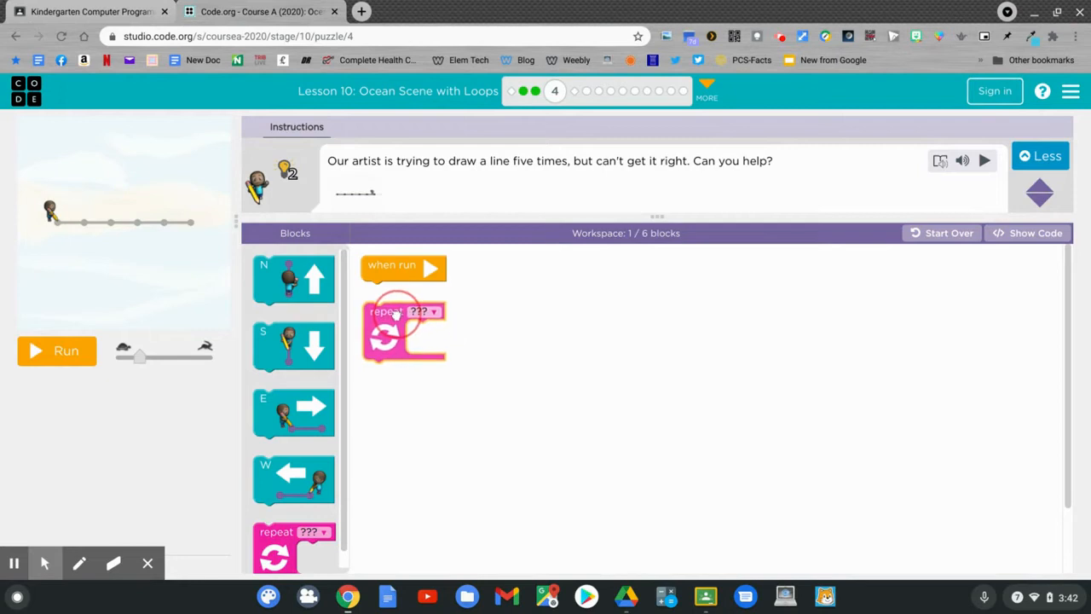
{"action": "left_click_drag", "start_coordinate": [403, 324], "coordinate": [403, 298]}
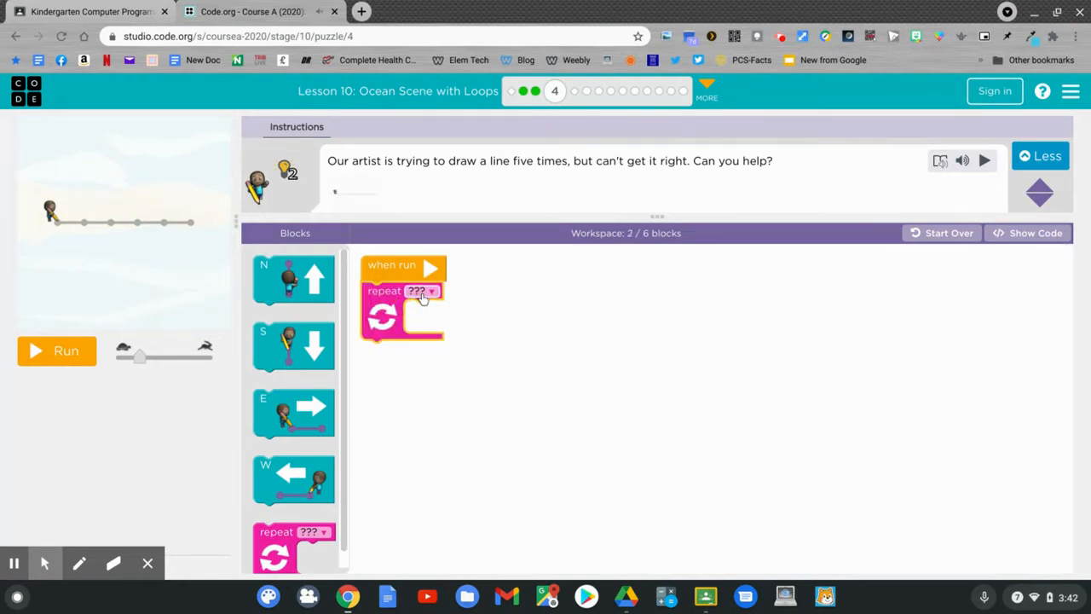
{"action": "left_click", "coordinate": [423, 291]}
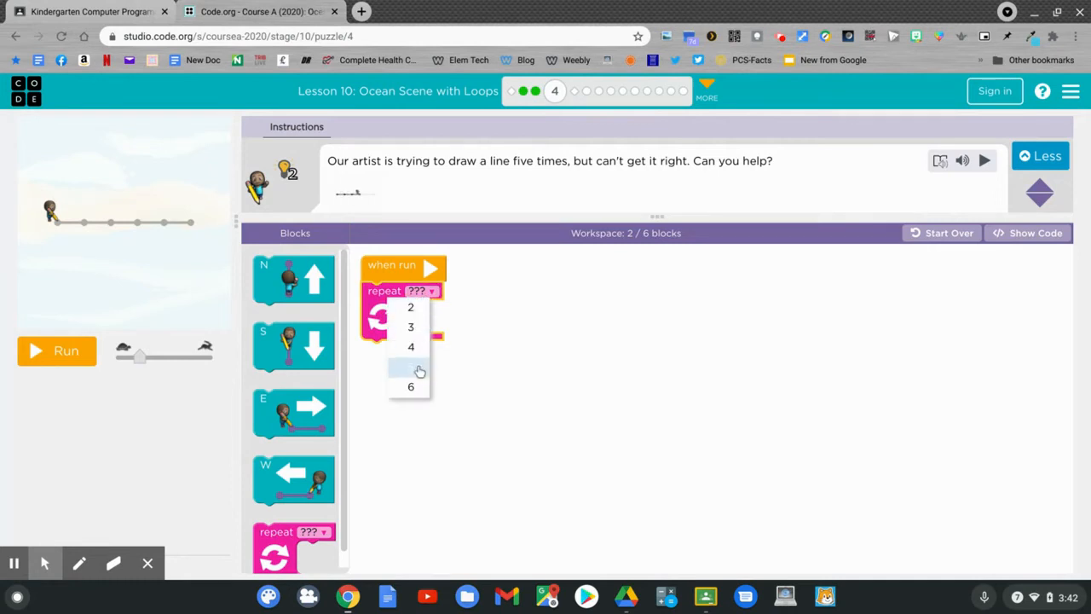
{"action": "left_click", "coordinate": [411, 366]}
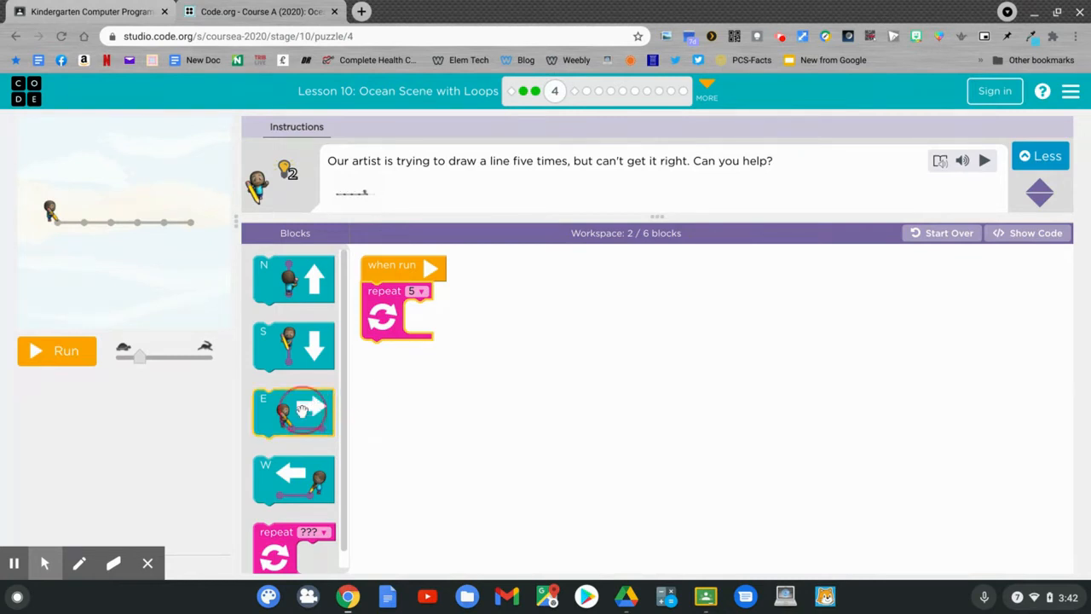
Place the east move inside the loop, run it, and continue to the loops video
{"action": "left_click_drag", "start_coordinate": [293, 412], "coordinate": [477, 316]}
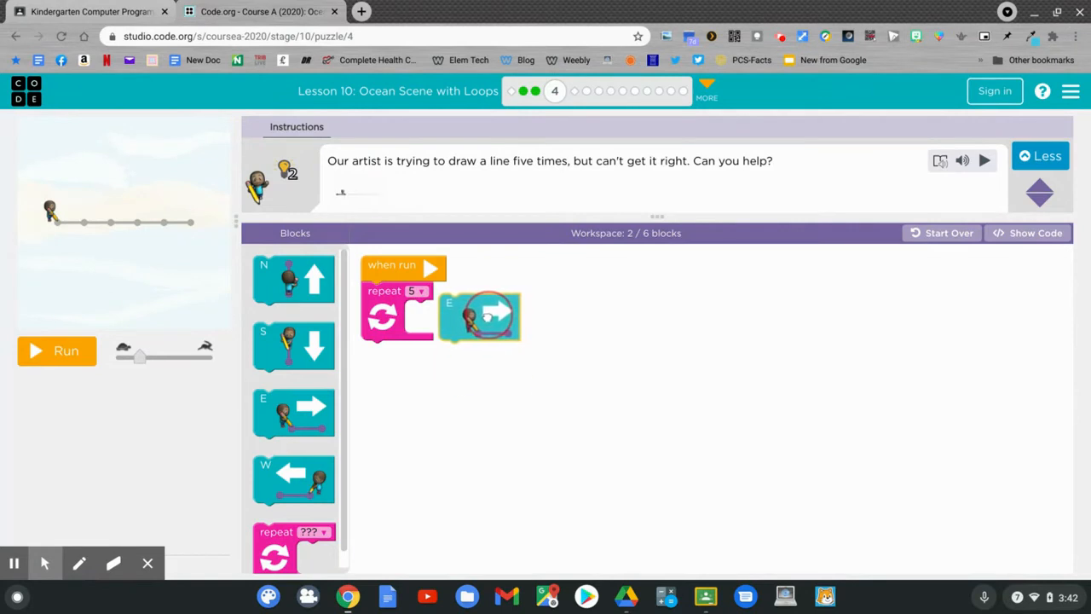
{"action": "left_click_drag", "start_coordinate": [480, 316], "coordinate": [443, 323]}
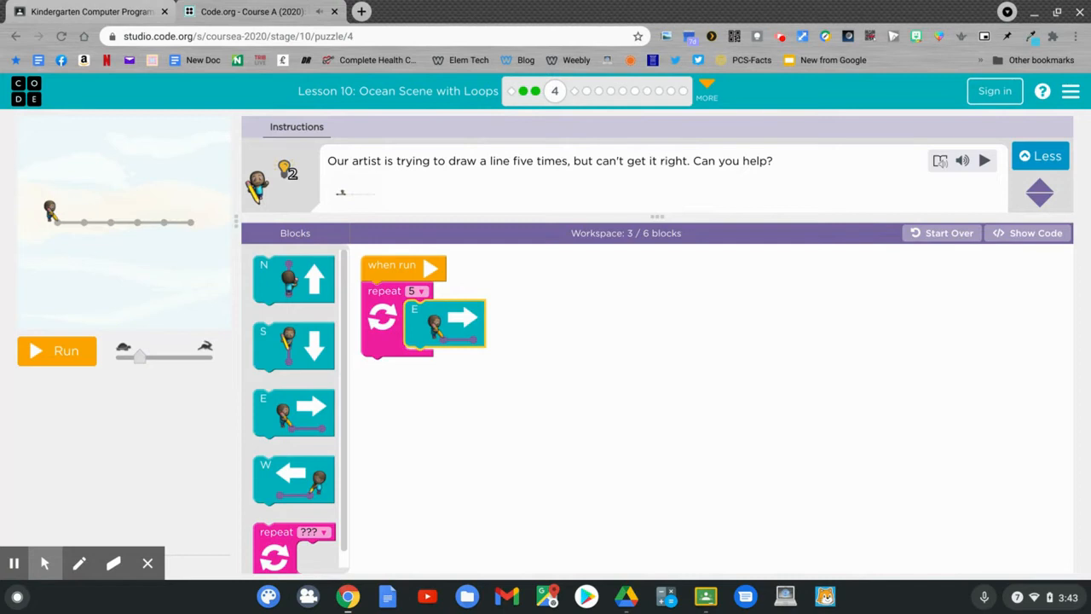
{"action": "left_click", "coordinate": [56, 350]}
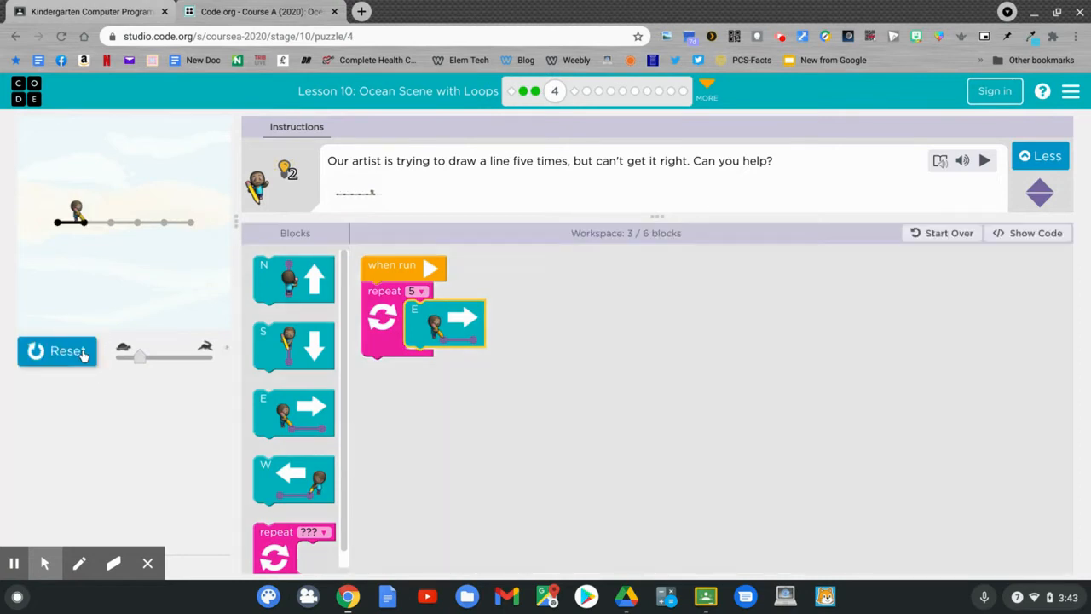
{"action": "left_click", "coordinate": [57, 350]}
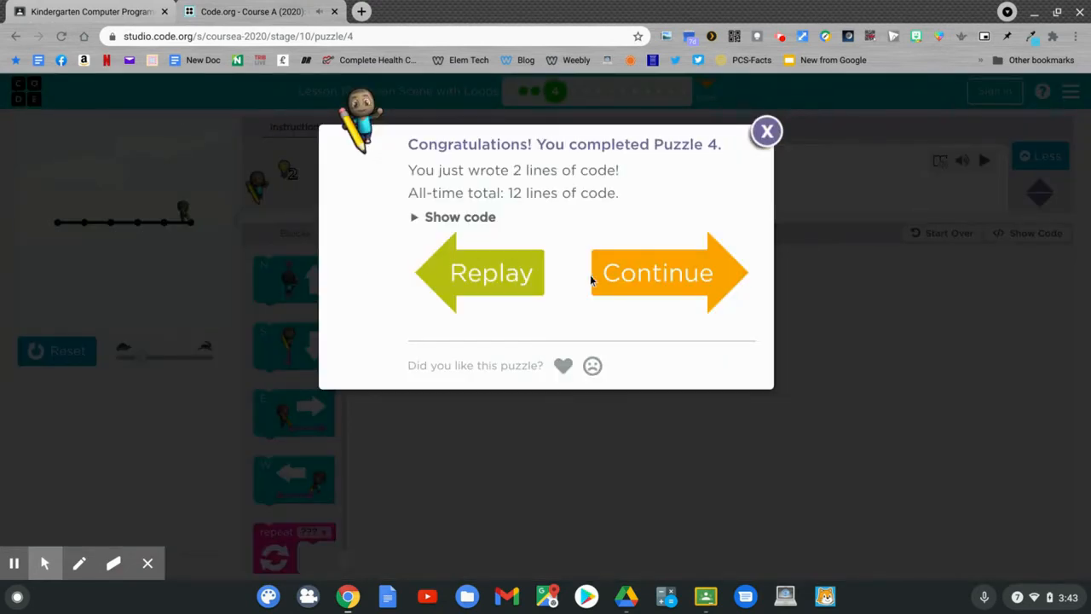
{"action": "left_click", "coordinate": [657, 271]}
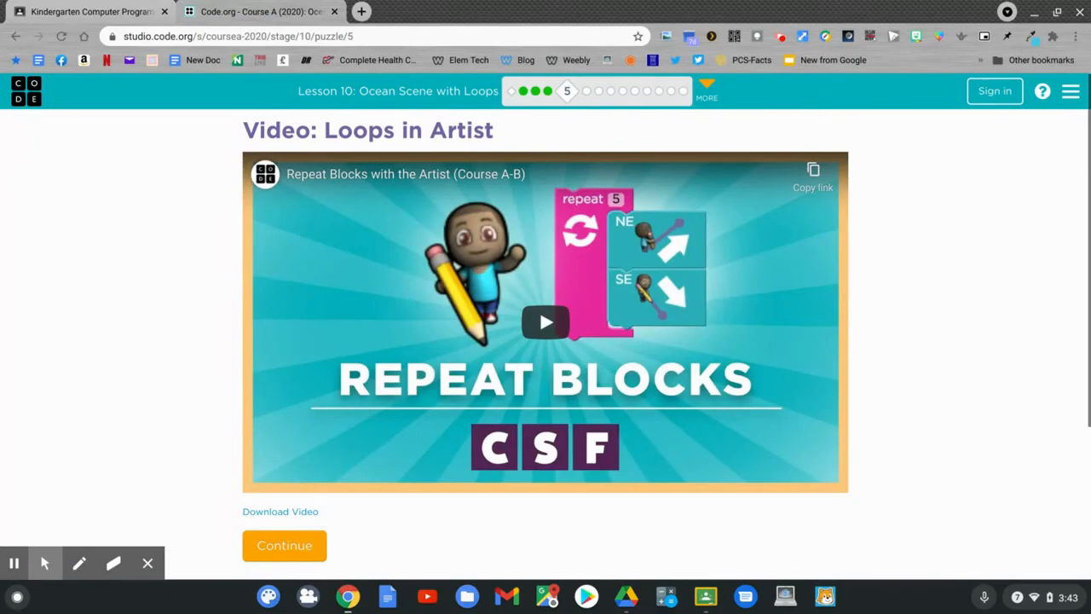
{"action": "left_click", "coordinate": [284, 544]}
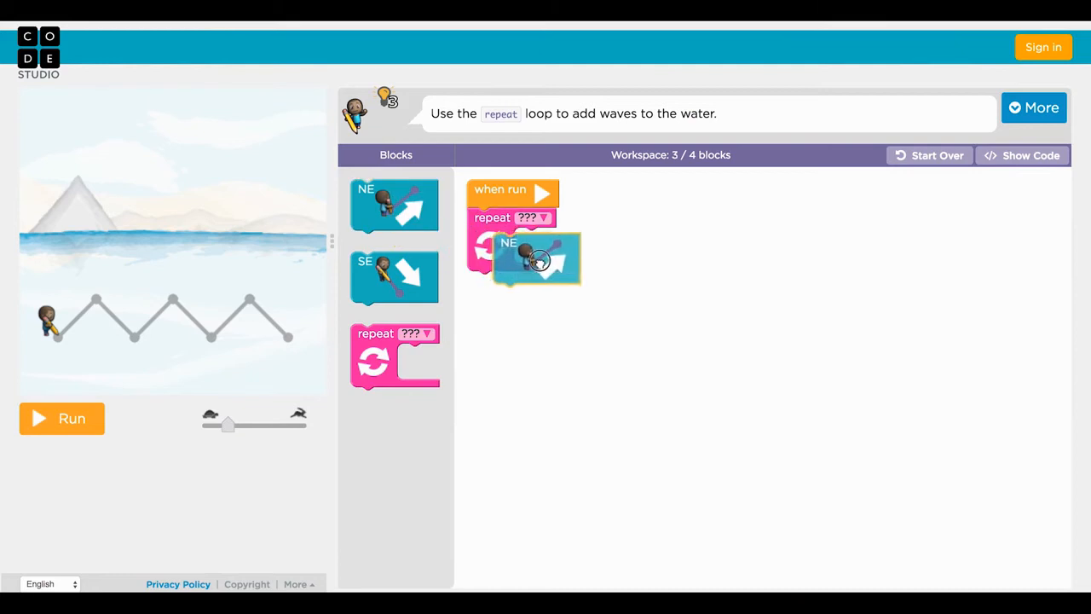
{"action": "left_click_drag", "start_coordinate": [395, 277], "coordinate": [547, 322]}
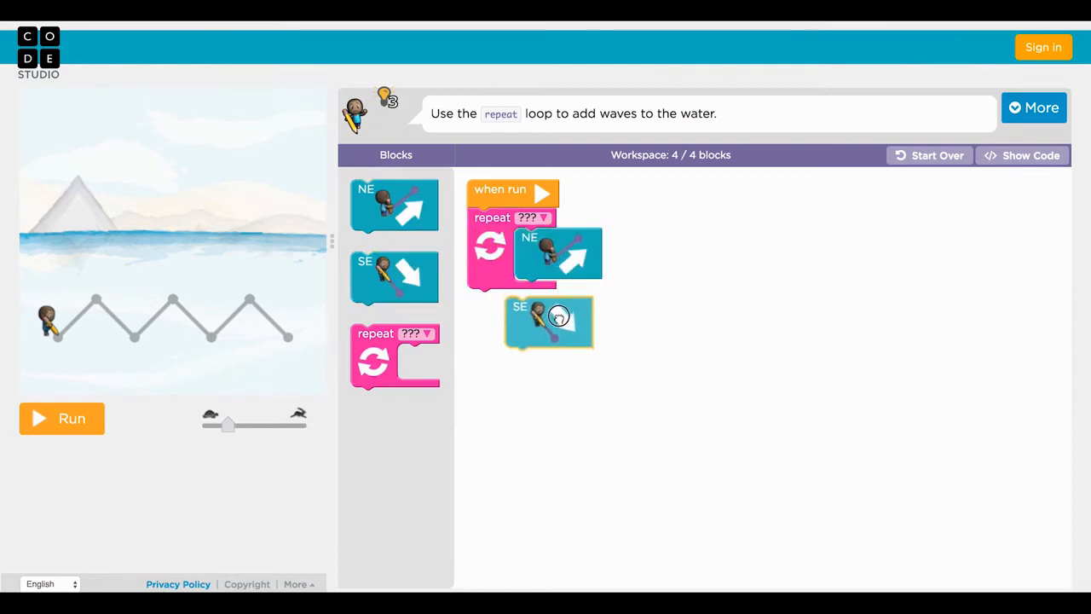
{"action": "left_click", "coordinate": [531, 217]}
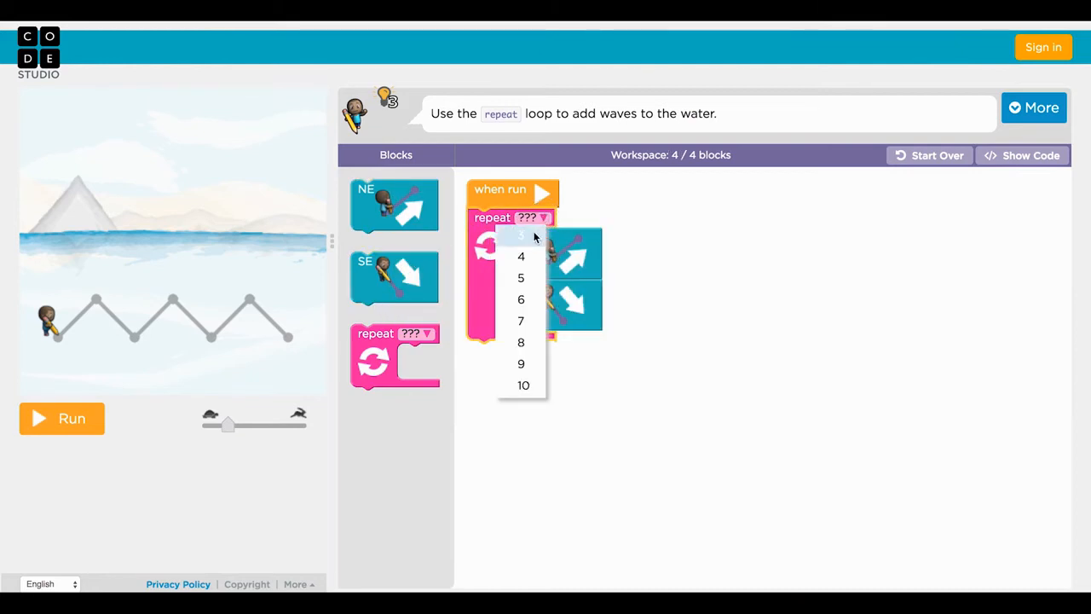
{"action": "left_click", "coordinate": [521, 237]}
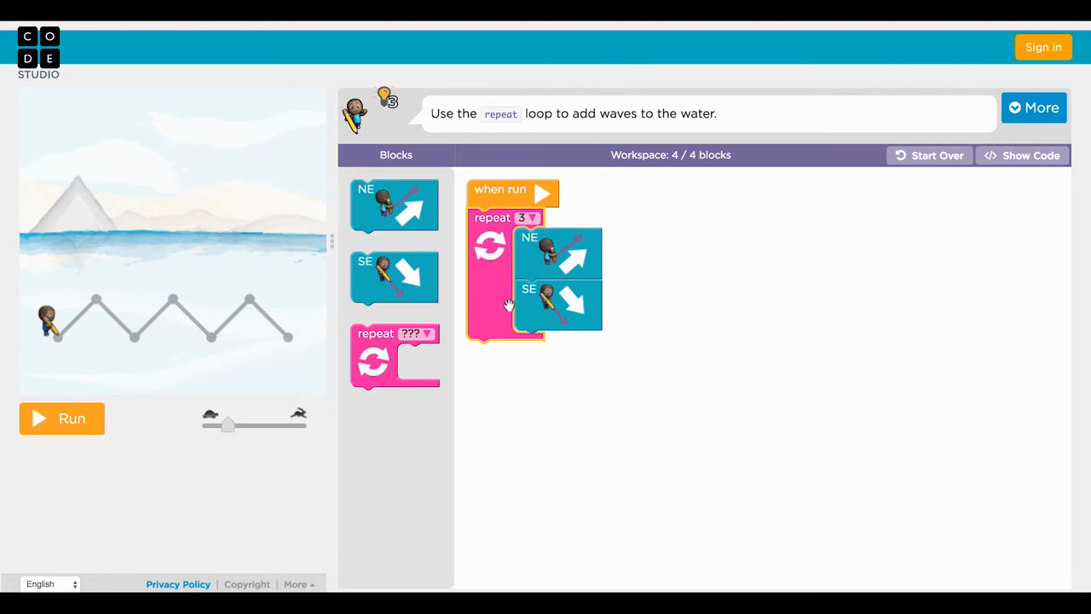
{"action": "mouse_move", "coordinate": [552, 322]}
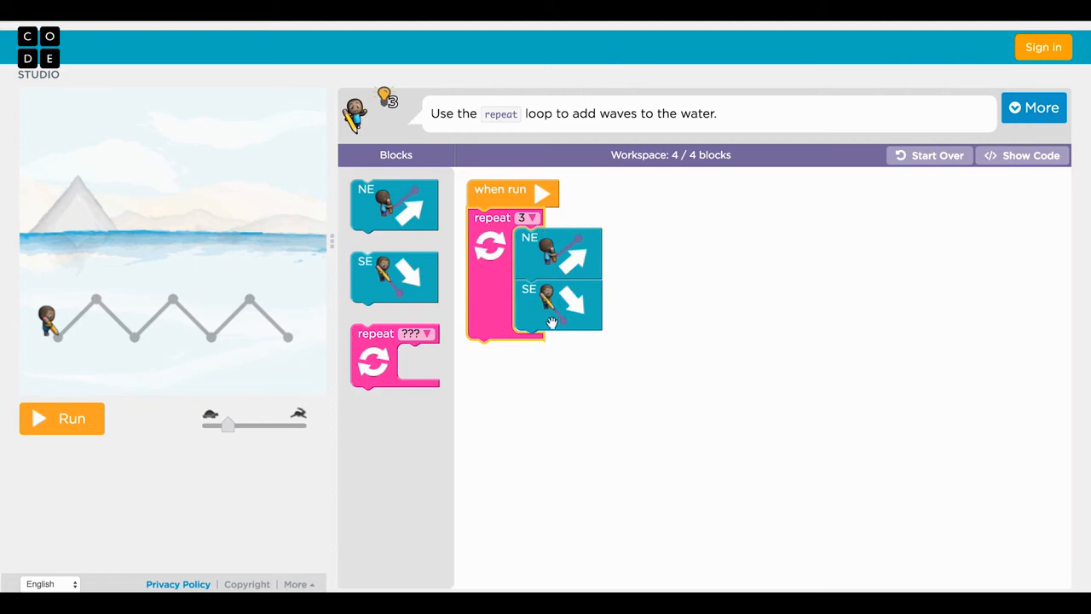
{"action": "left_click", "coordinate": [62, 418]}
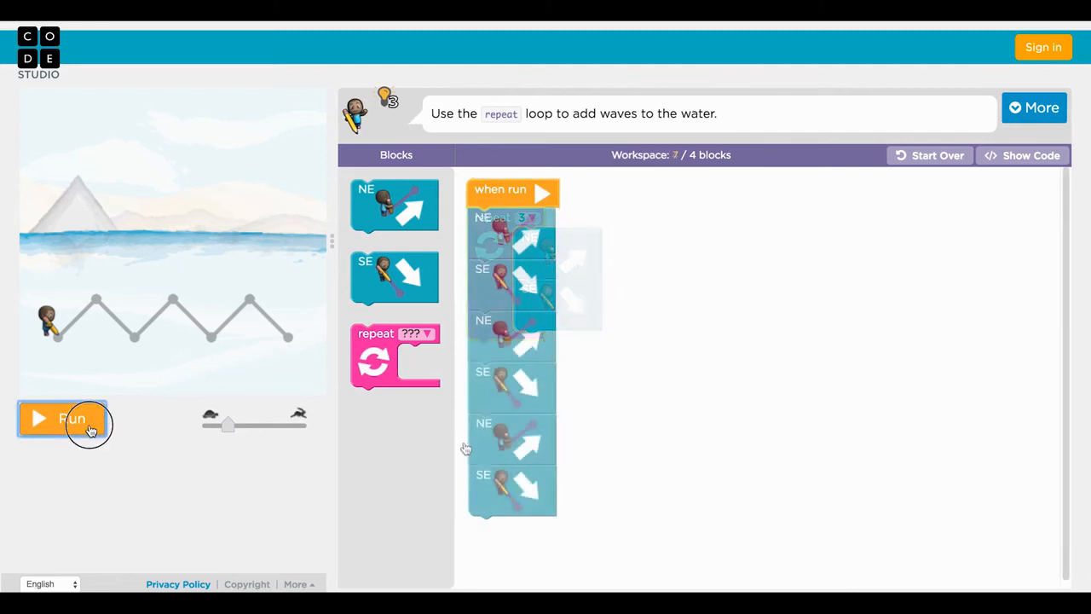
{"action": "left_click", "coordinate": [62, 419]}
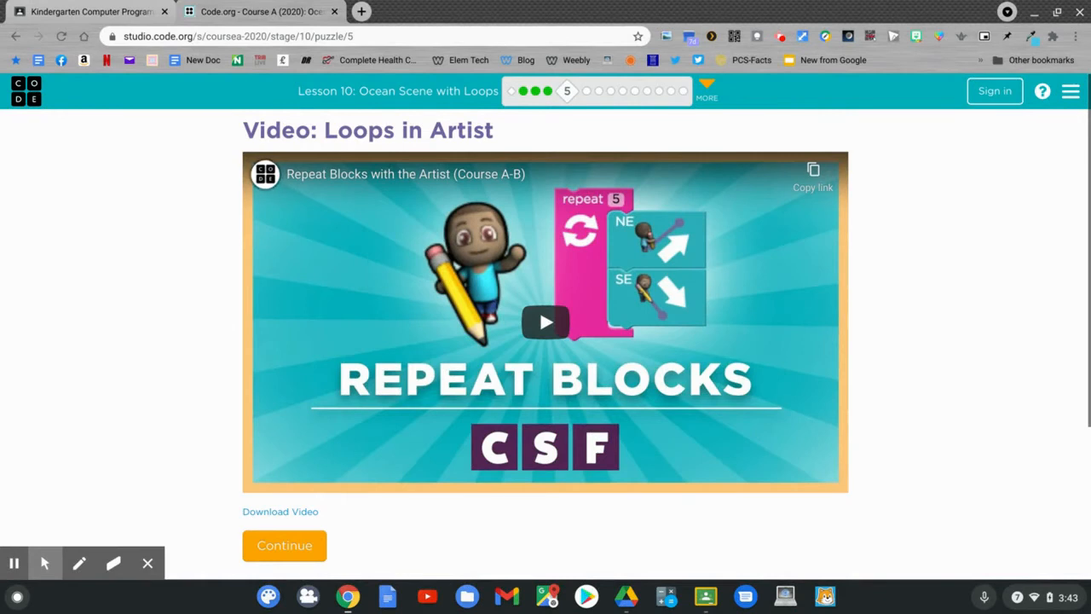
Scroll below the Loops in Artist video and continue to puzzle 6
{"action": "scroll", "scroll_direction": "down", "scroll_amount": 3}
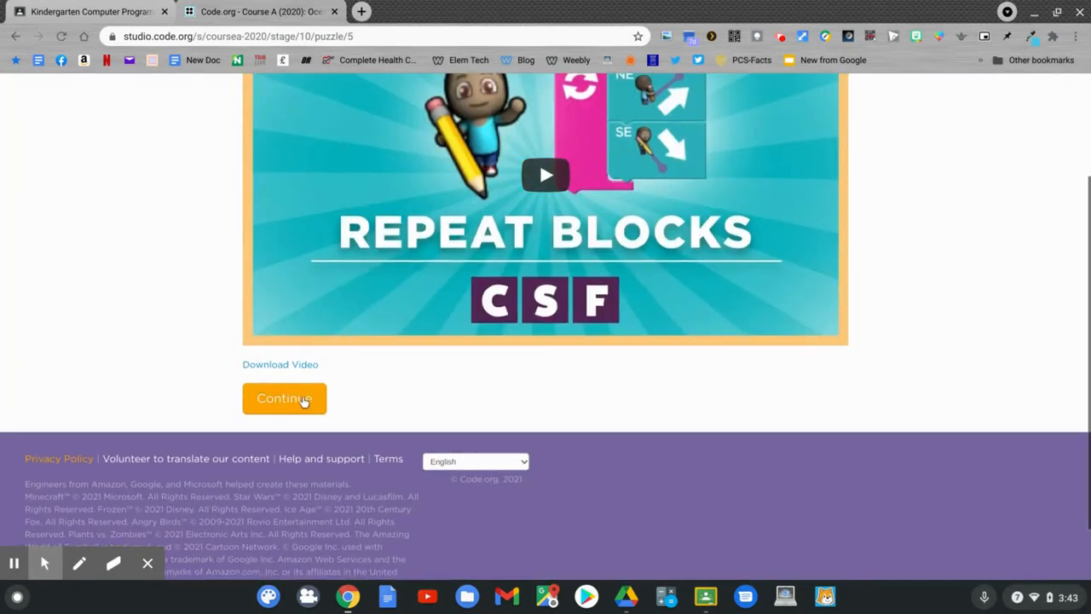
{"action": "left_click", "coordinate": [284, 398]}
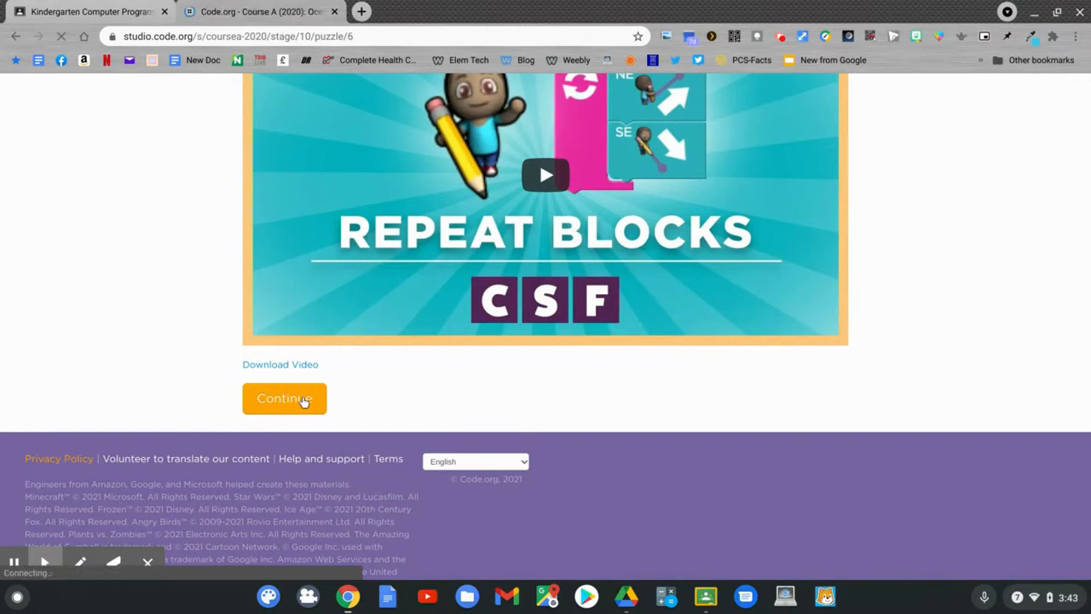
{"action": "left_click", "coordinate": [284, 398]}
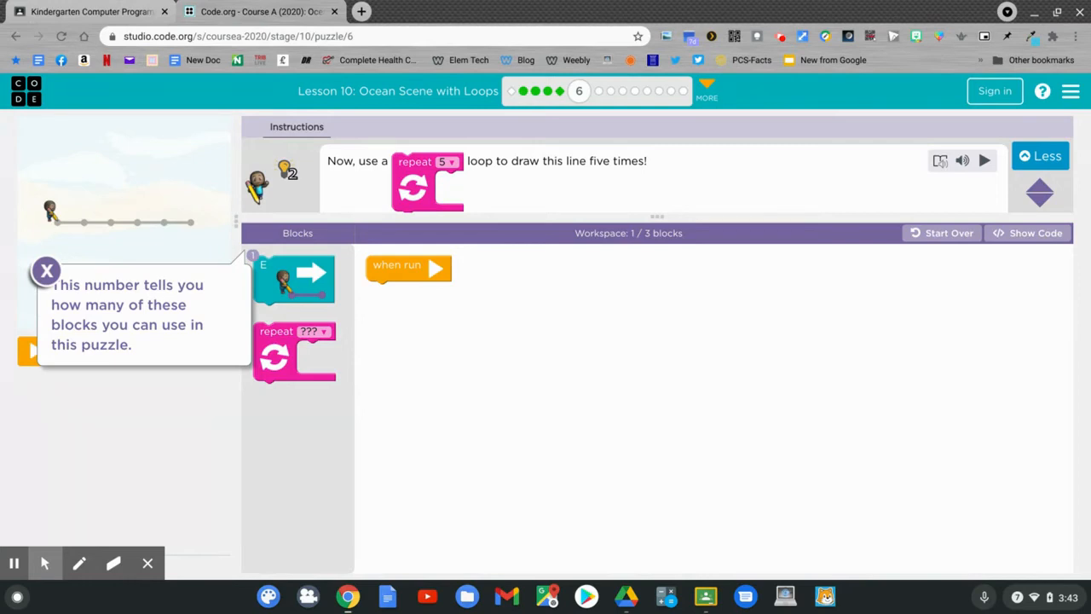
{"action": "mouse_move", "coordinate": [153, 405]}
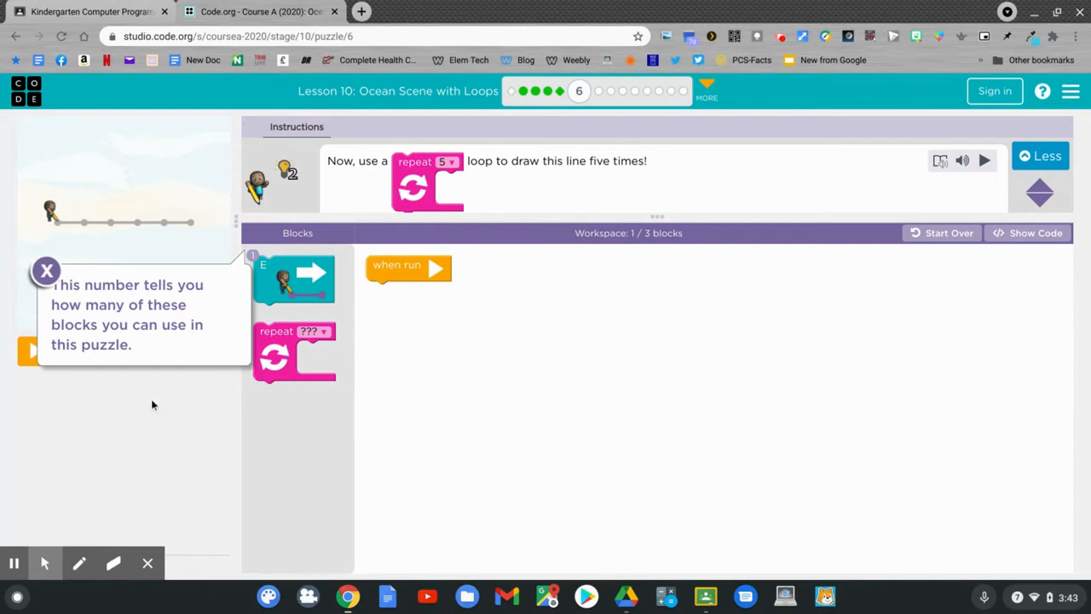
Put an east move inside a repeat loop set to 5 and run it
{"action": "left_click_drag", "start_coordinate": [294, 349], "coordinate": [404, 341]}
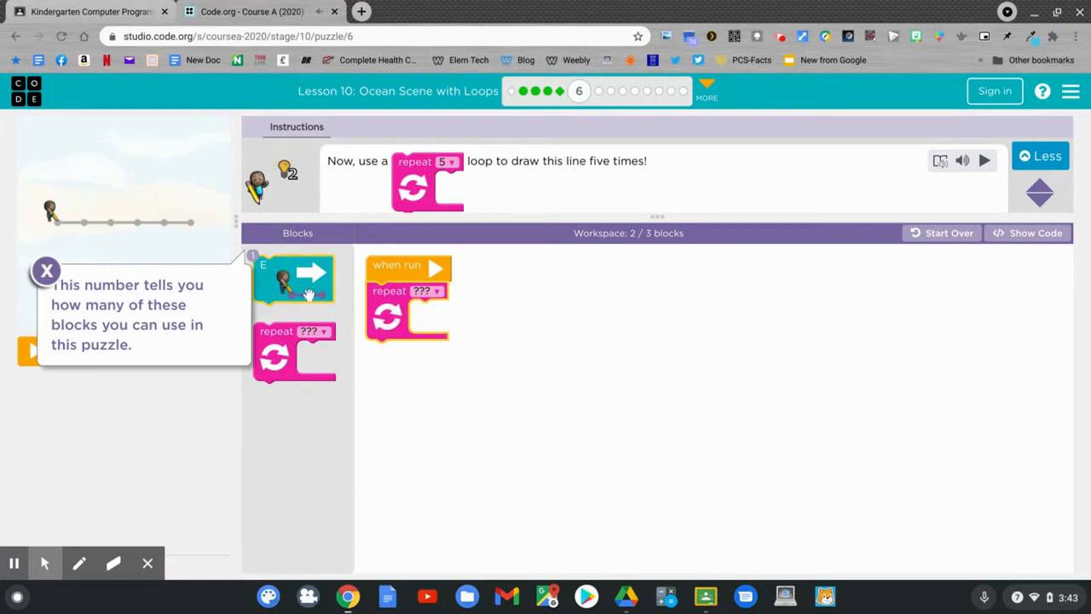
{"action": "left_click_drag", "start_coordinate": [294, 279], "coordinate": [499, 315]}
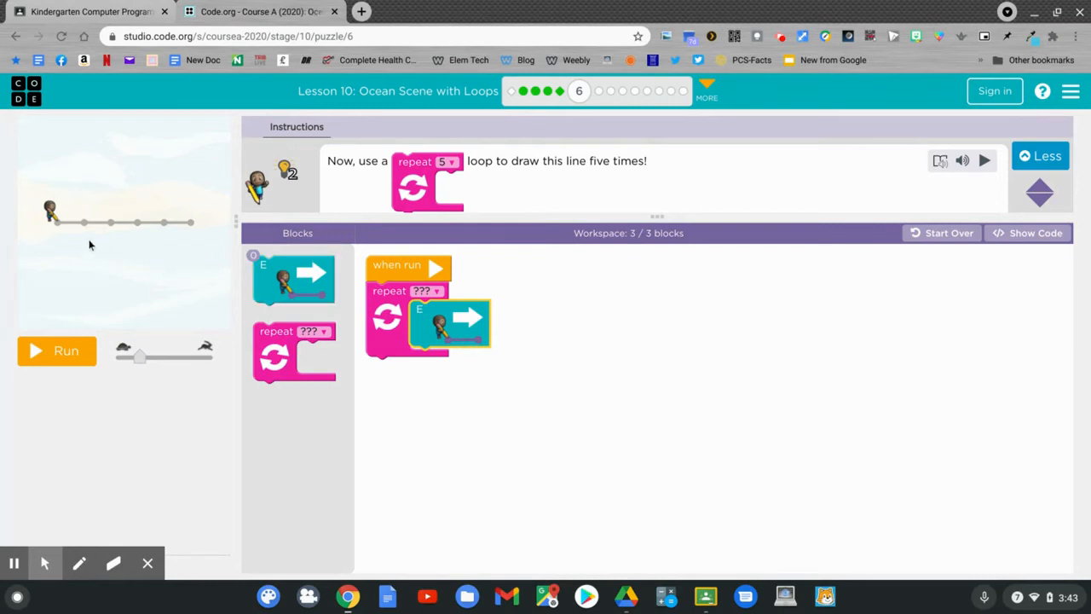
{"action": "mouse_move", "coordinate": [112, 226]}
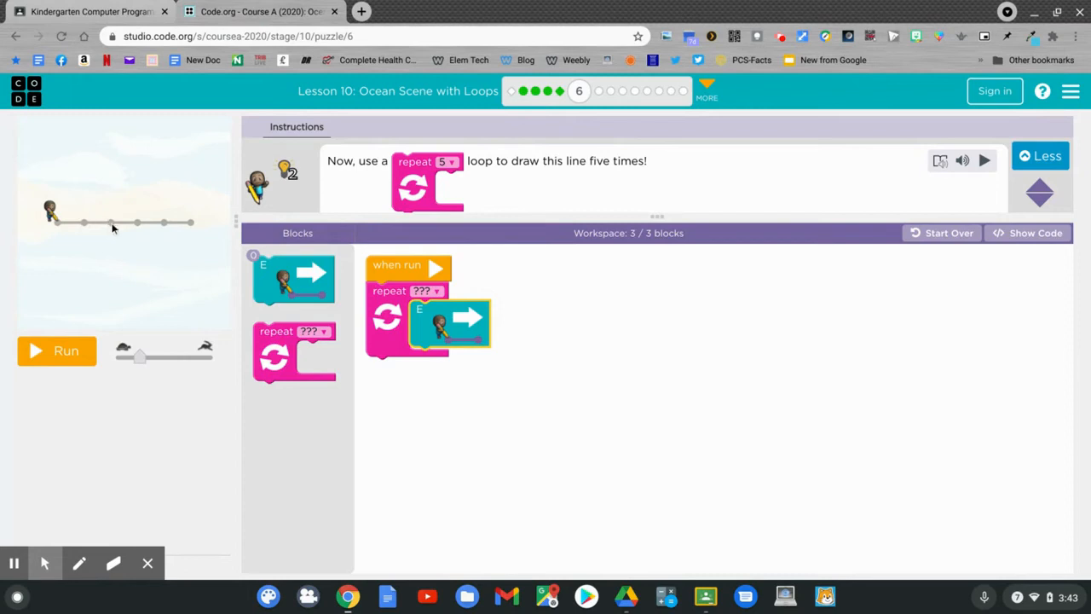
{"action": "mouse_move", "coordinate": [164, 228]}
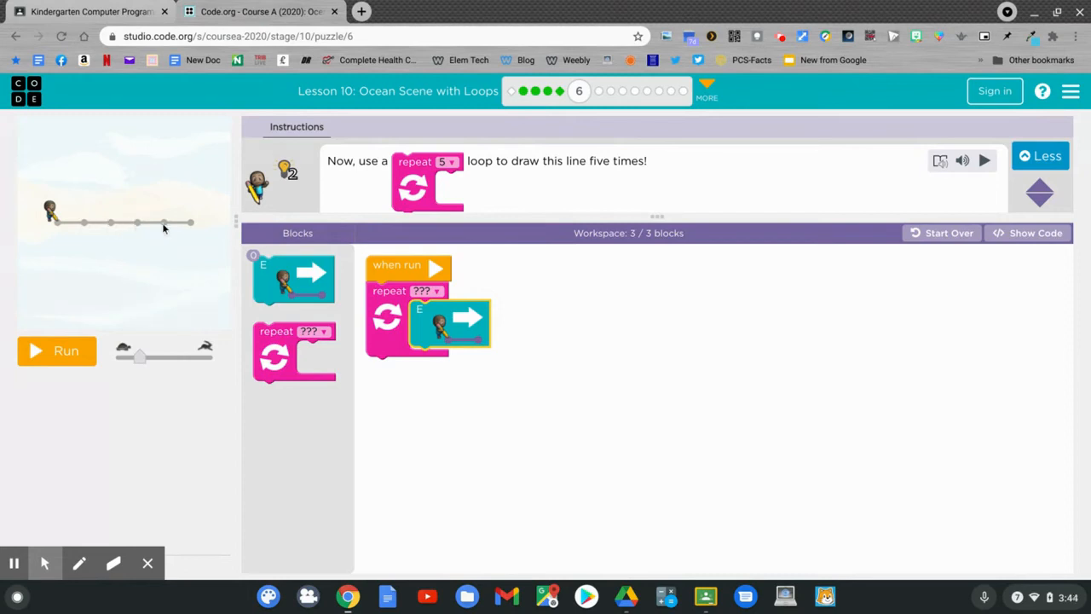
{"action": "mouse_move", "coordinate": [192, 227]}
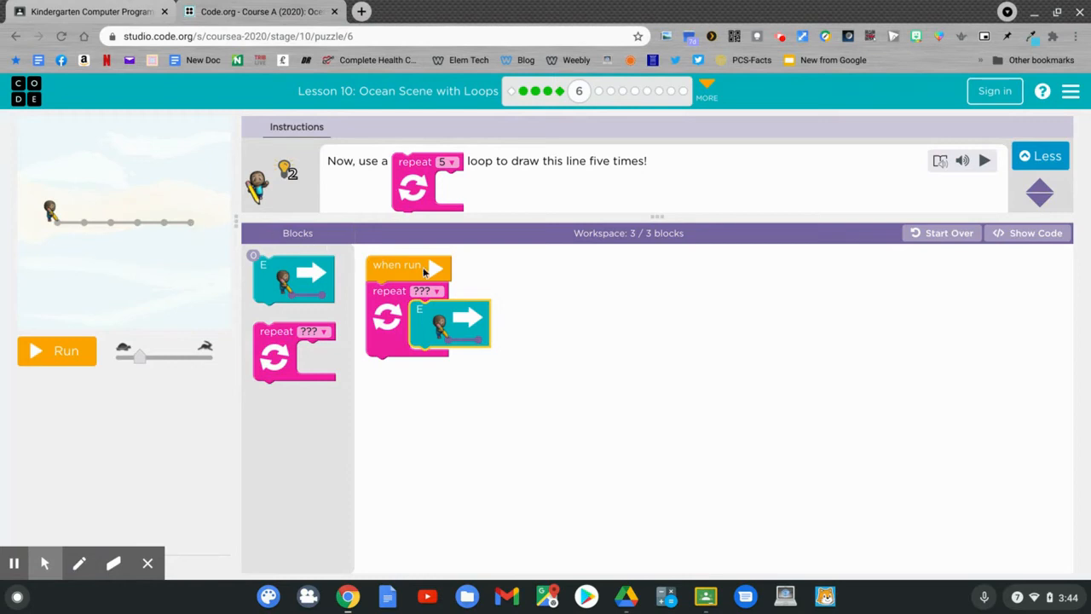
{"action": "left_click", "coordinate": [426, 291]}
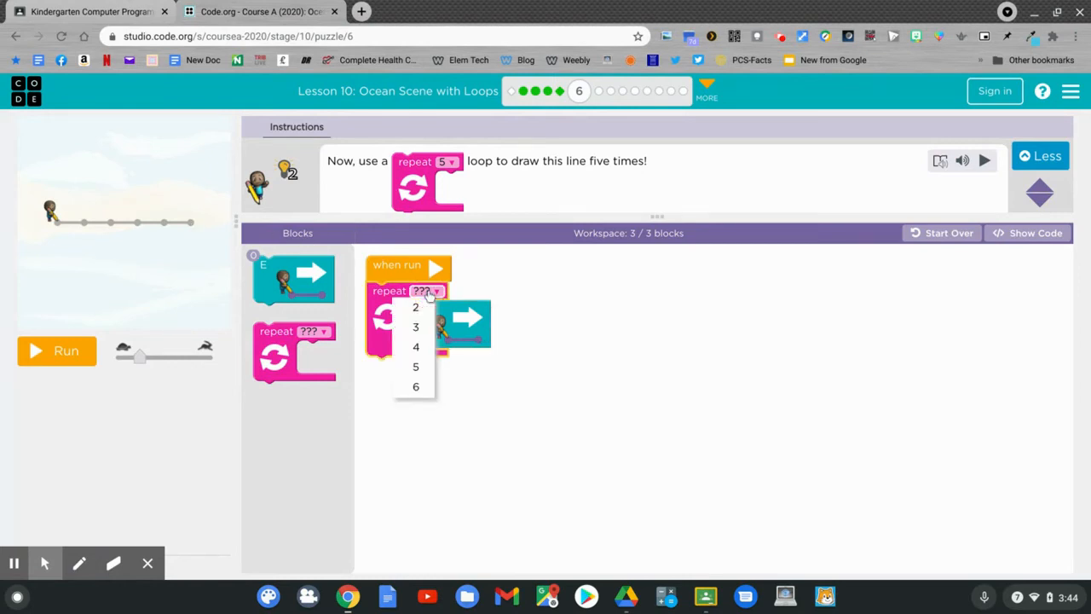
{"action": "left_click", "coordinate": [415, 367]}
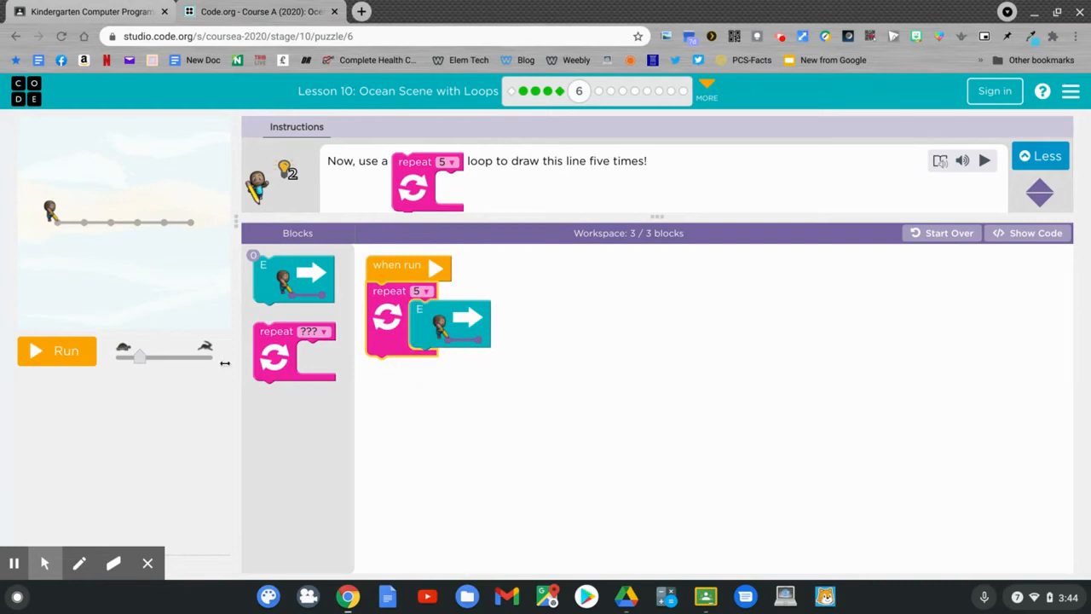
{"action": "left_click", "coordinate": [56, 350]}
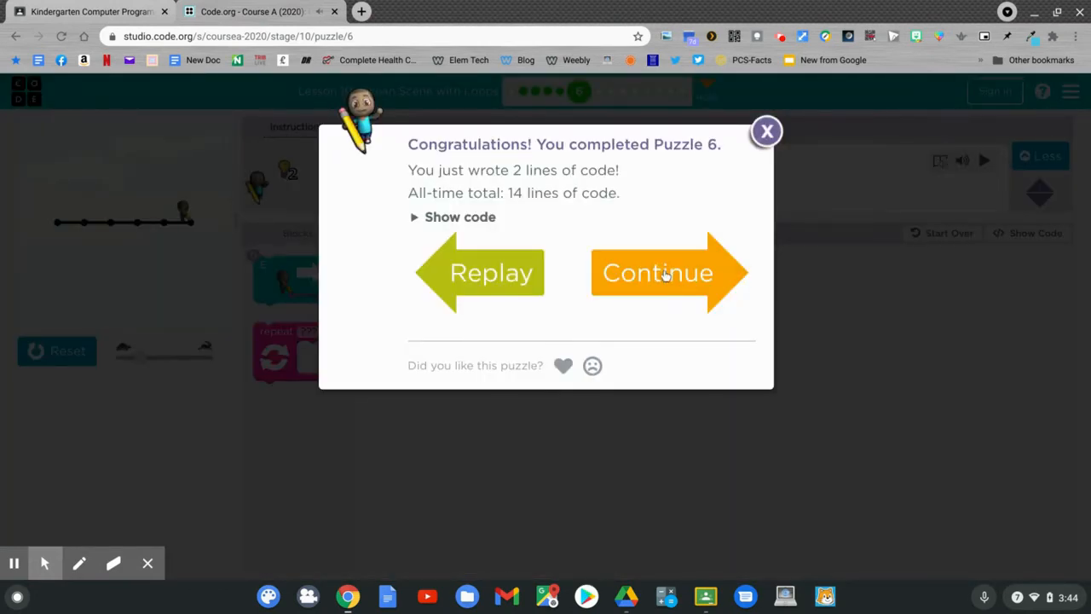
Continue from the puzzle 6 congratulations dialog to puzzle 7
{"action": "left_click", "coordinate": [658, 272]}
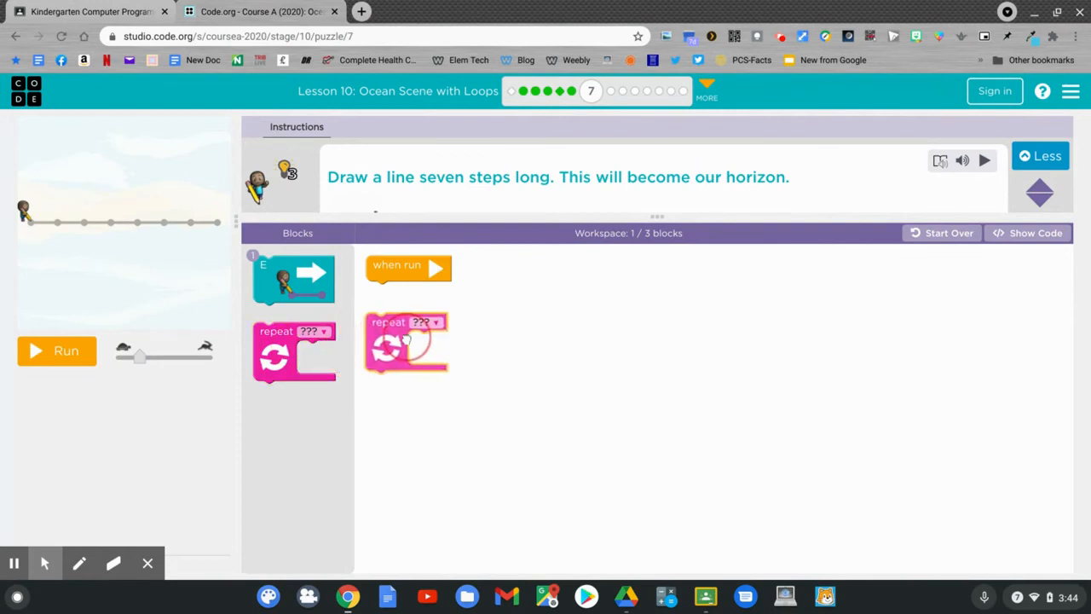
Attach a repeat-7 loop with an east move inside and run the horizon line
{"action": "left_click_drag", "start_coordinate": [407, 341], "coordinate": [406, 294]}
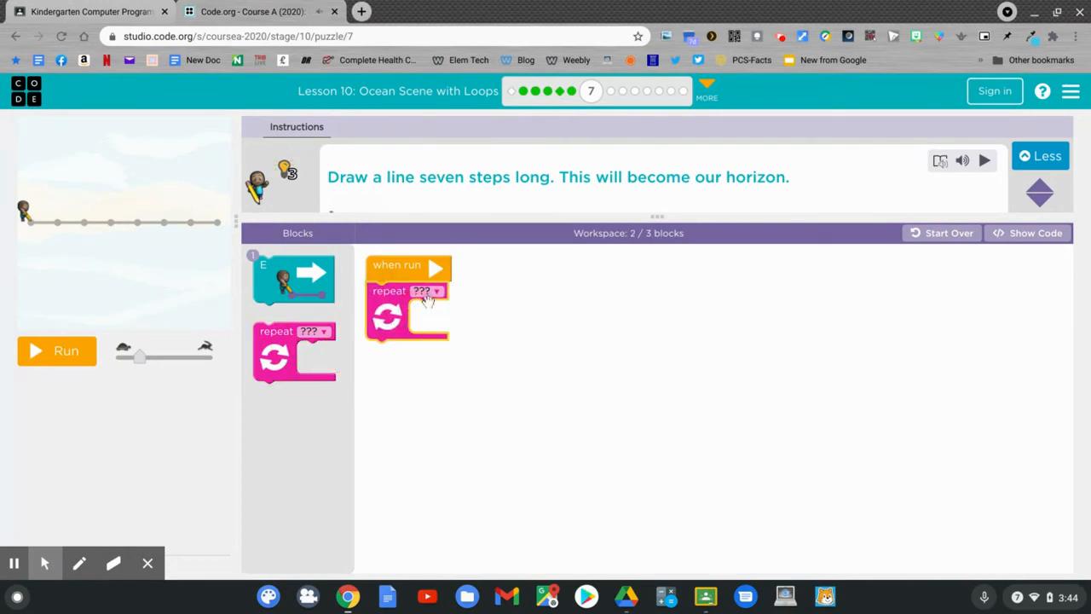
{"action": "left_click", "coordinate": [436, 291]}
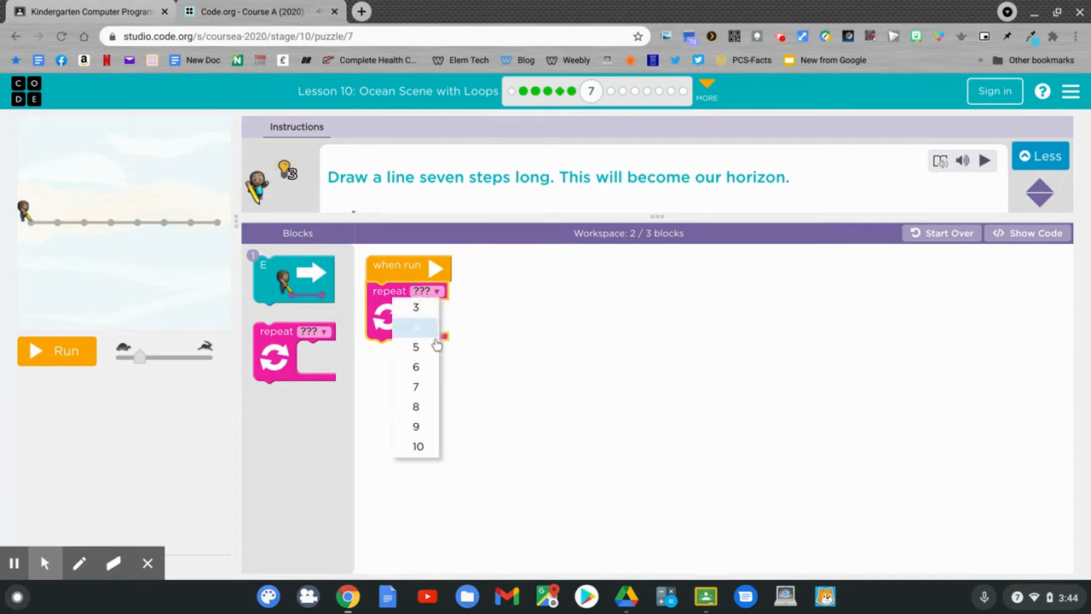
{"action": "left_click", "coordinate": [415, 386]}
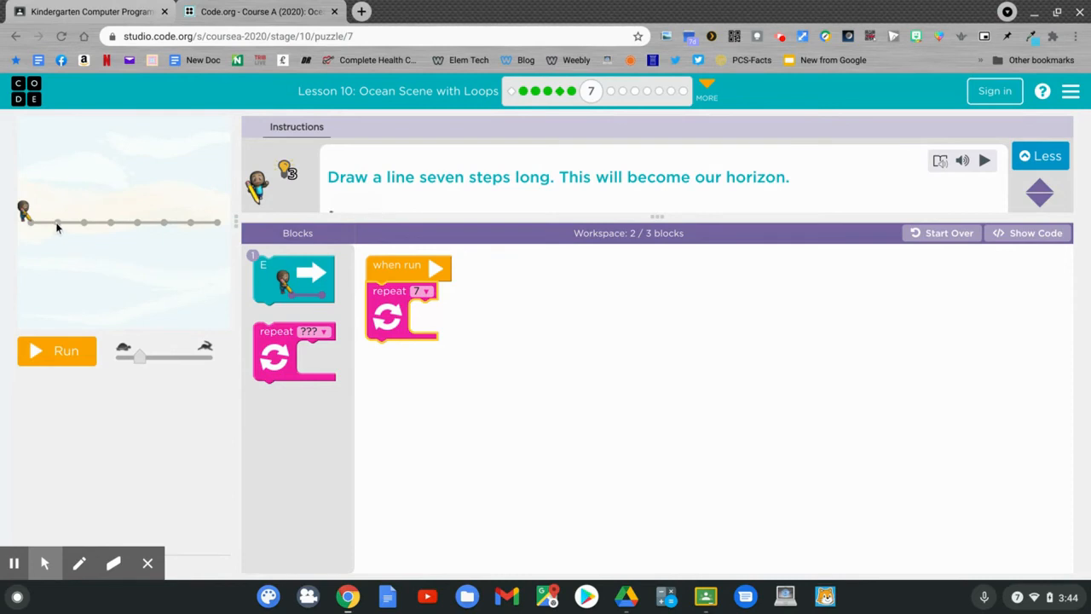
{"action": "mouse_move", "coordinate": [113, 230]}
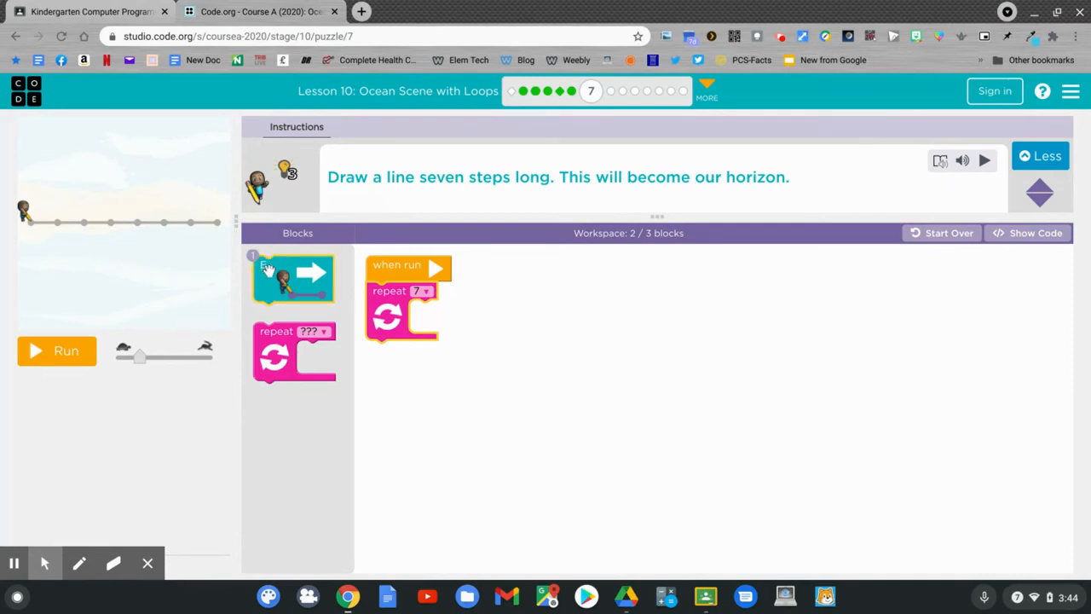
{"action": "left_click_drag", "start_coordinate": [294, 273], "coordinate": [443, 320]}
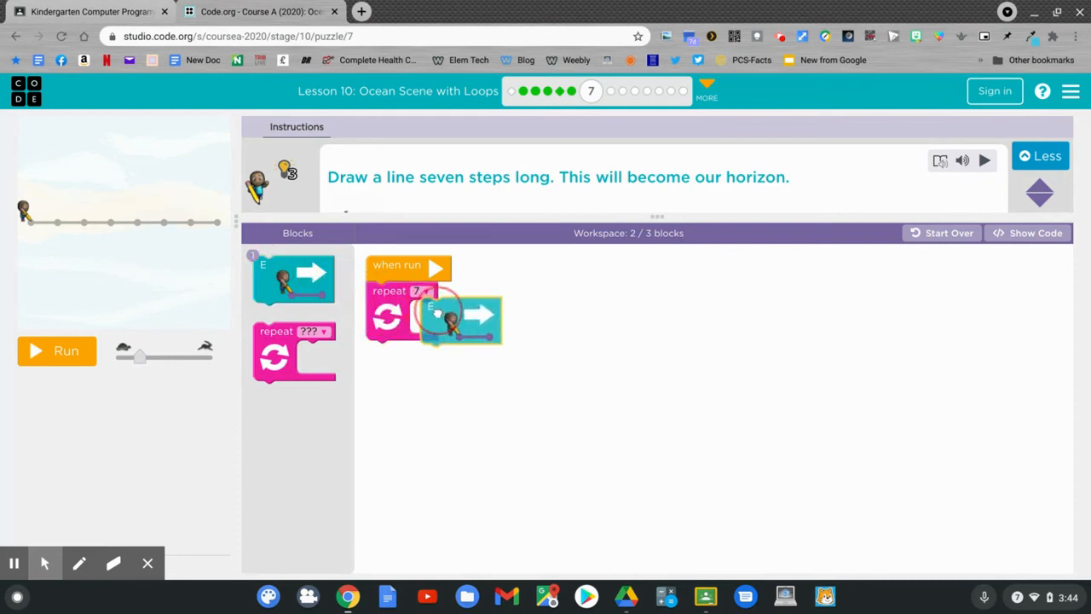
{"action": "left_click_drag", "start_coordinate": [435, 320], "coordinate": [447, 322]}
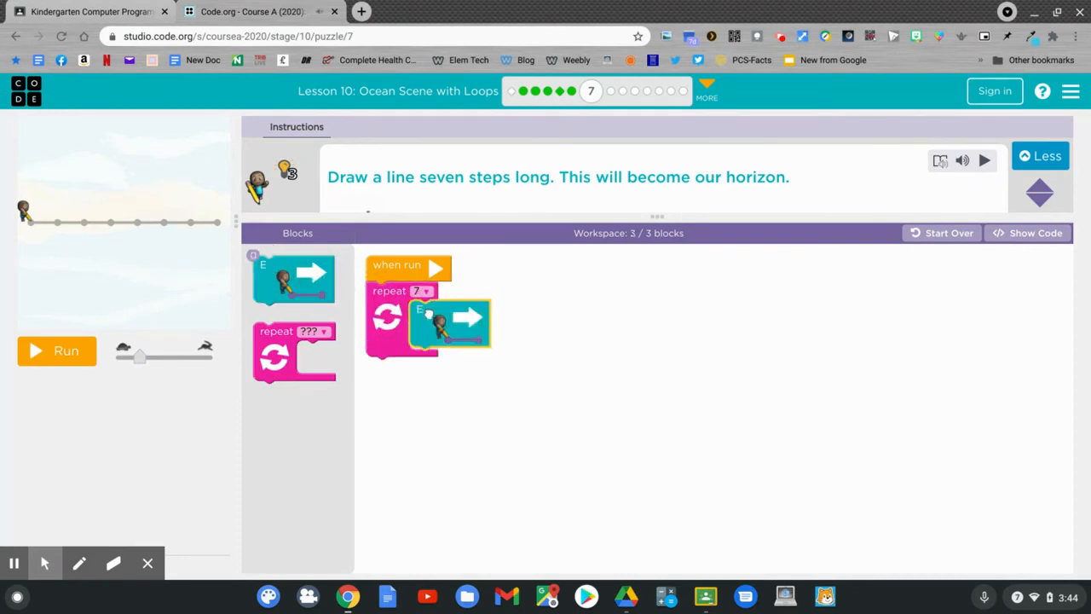
{"action": "left_click", "coordinate": [56, 351]}
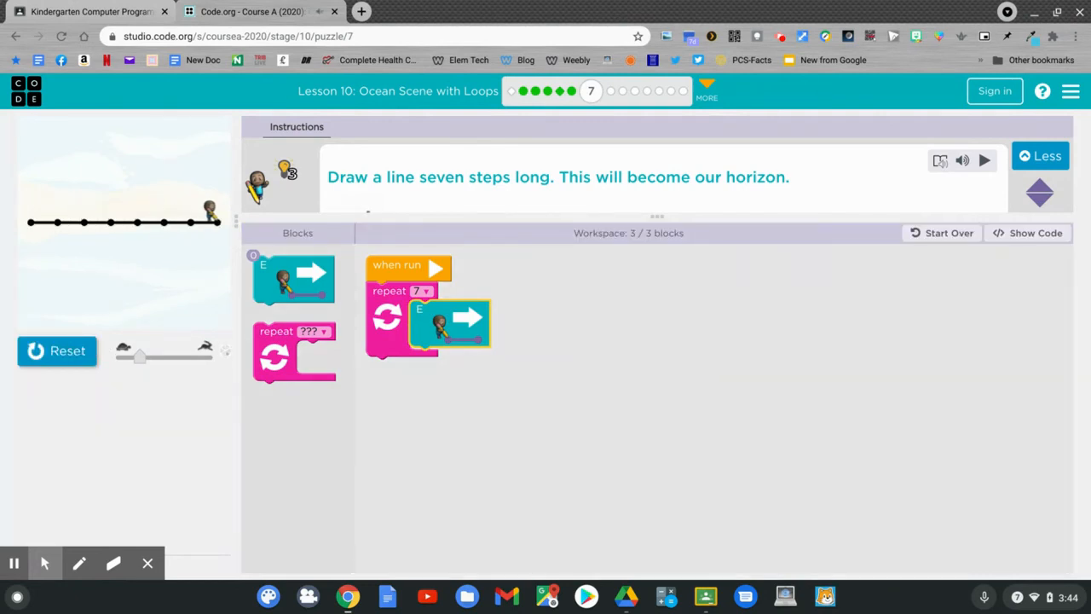
{"action": "left_click", "coordinate": [984, 160]}
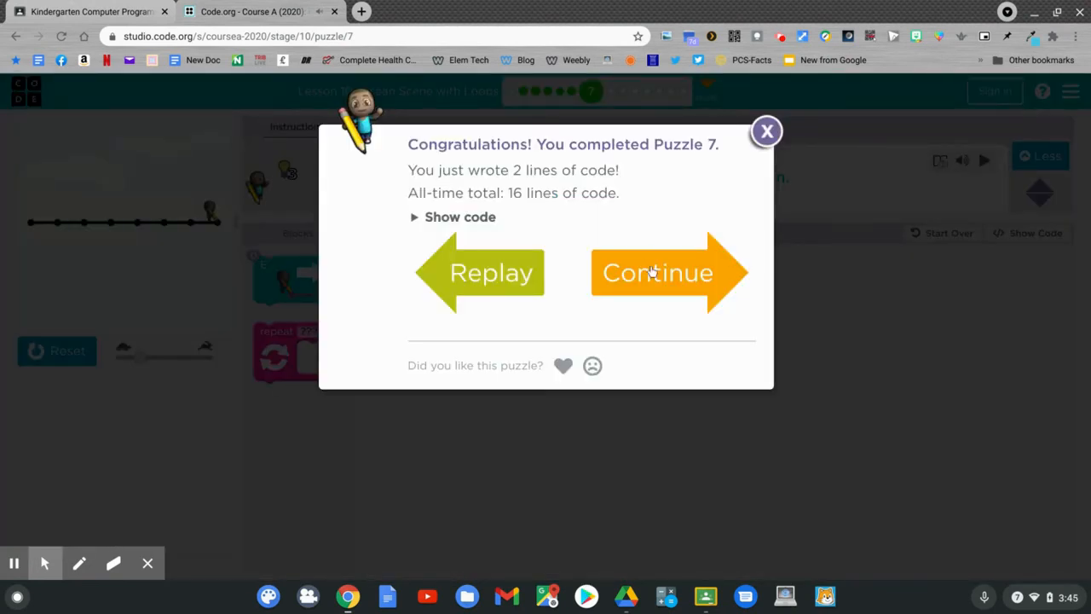
Continue from the puzzle 7 congratulations dialog to puzzle 8
{"action": "left_click", "coordinate": [658, 272]}
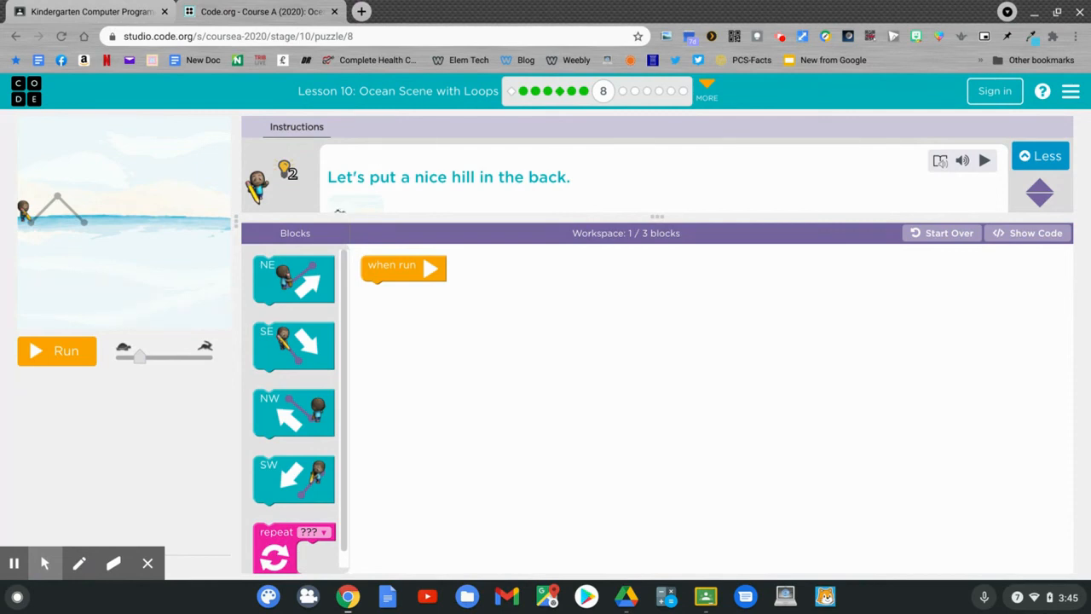
Stack a northeast then southeast move under when run and run the hill drawing
{"action": "left_click_drag", "start_coordinate": [294, 281], "coordinate": [383, 309]}
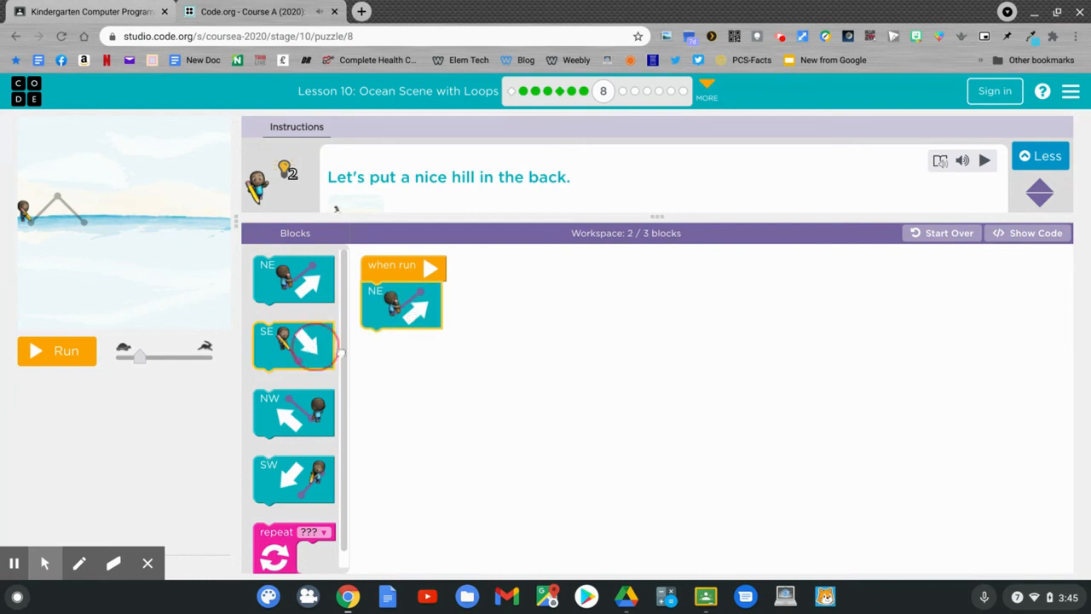
{"action": "left_click_drag", "start_coordinate": [294, 346], "coordinate": [401, 349]}
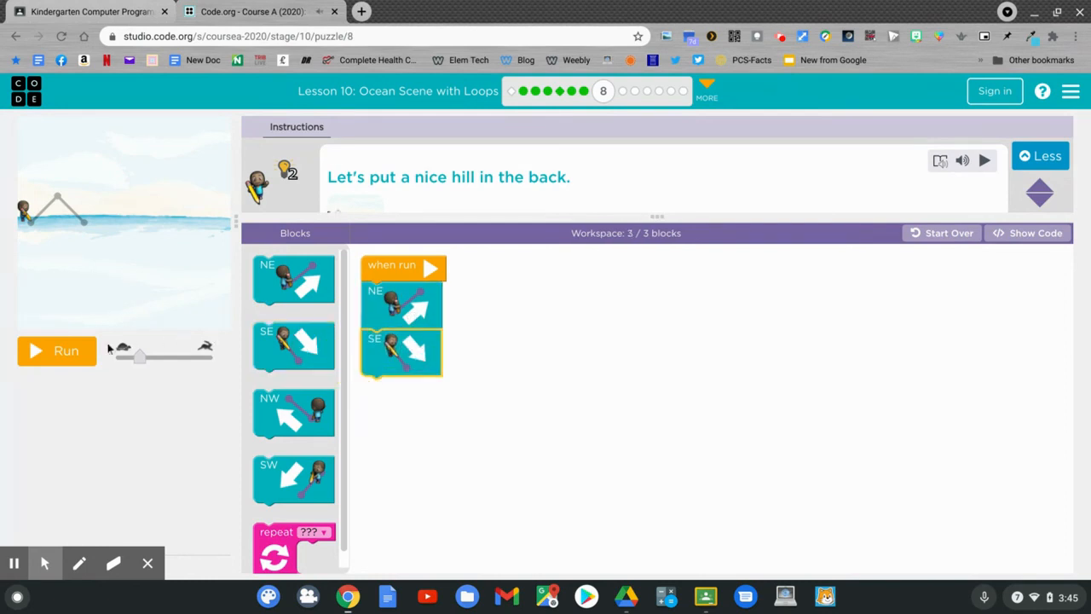
{"action": "left_click", "coordinate": [57, 350]}
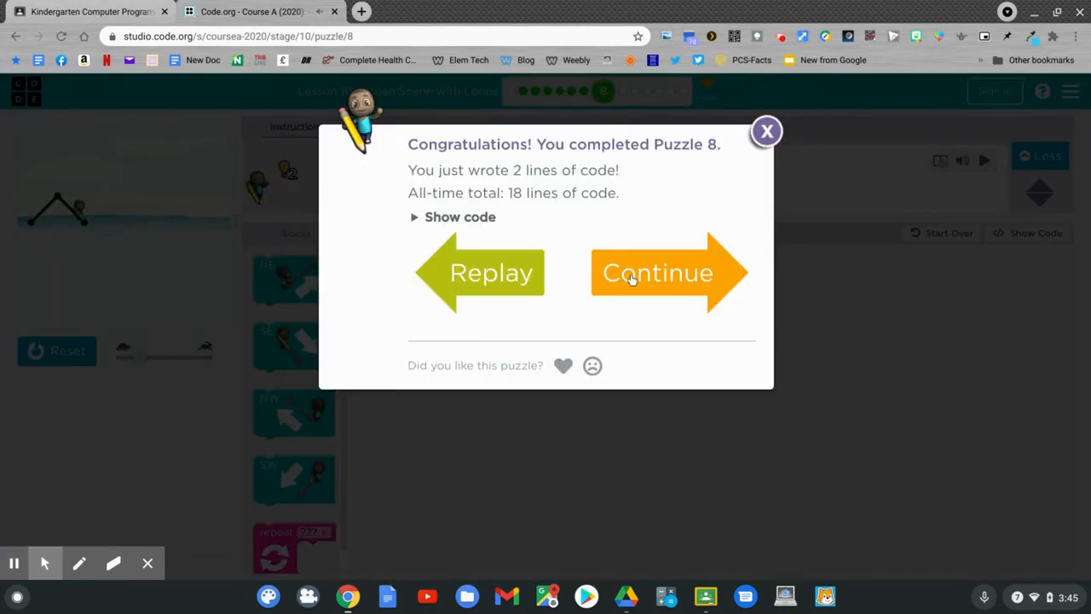
Continue from the congratulations dialog to Puzzle 9, the water waves loop challenge
{"action": "left_click", "coordinate": [658, 272]}
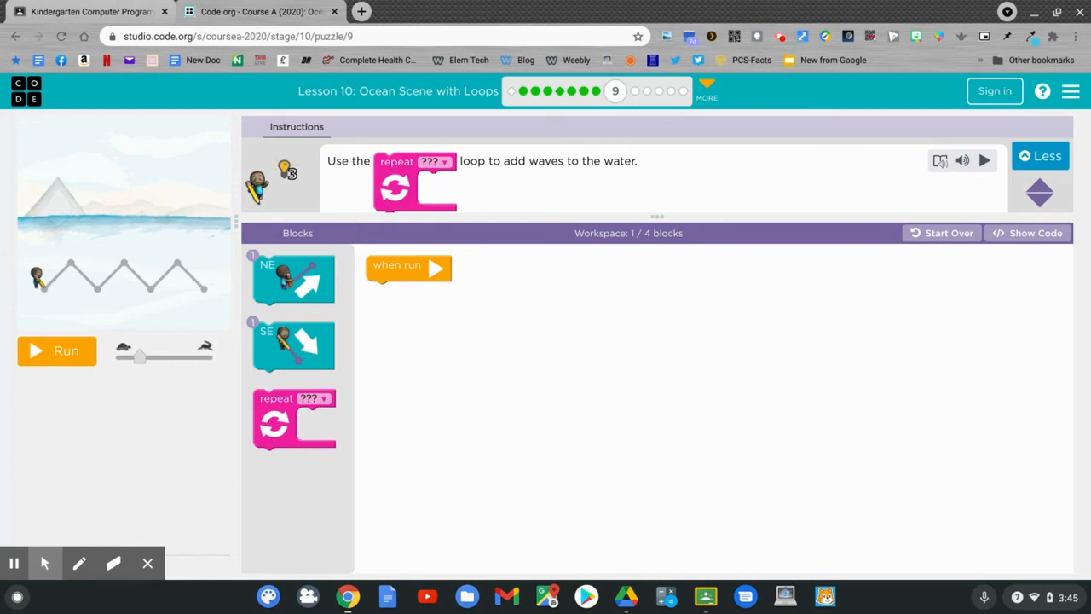
{"action": "mouse_move", "coordinate": [635, 91]}
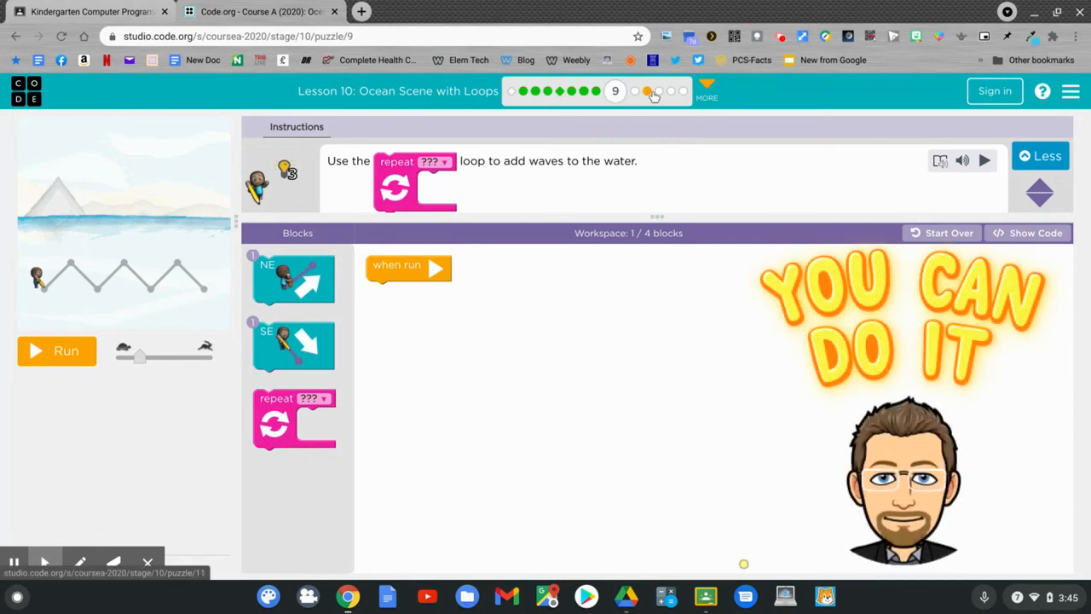
{"action": "mouse_move", "coordinate": [671, 91]}
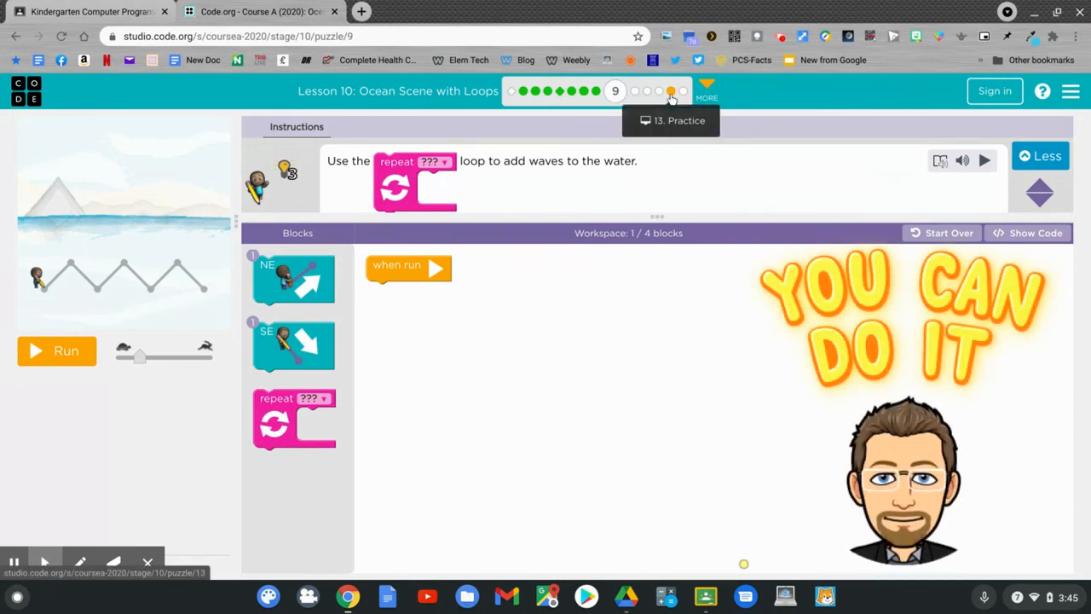